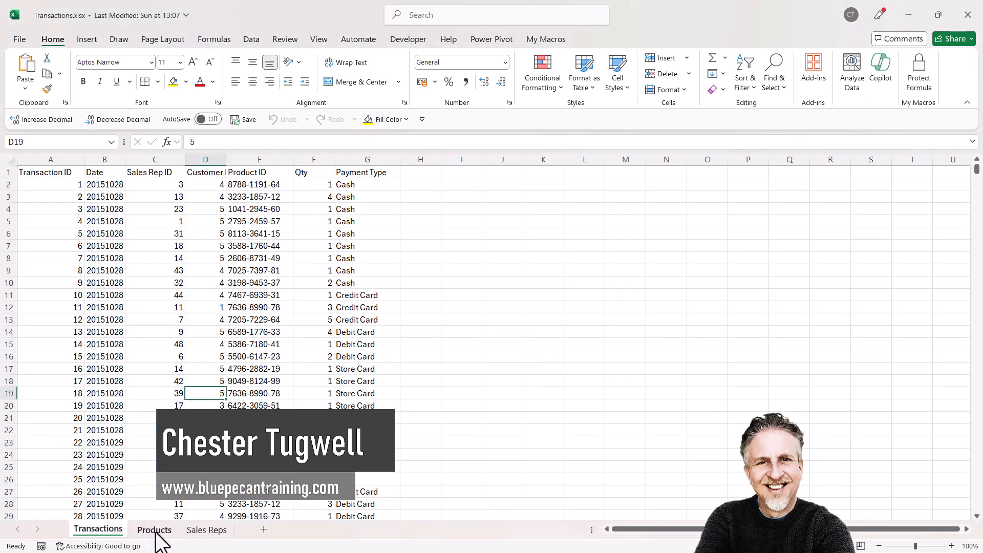
Step: Look over the Transactions, Sales Reps and Products sheets
click(206, 530)
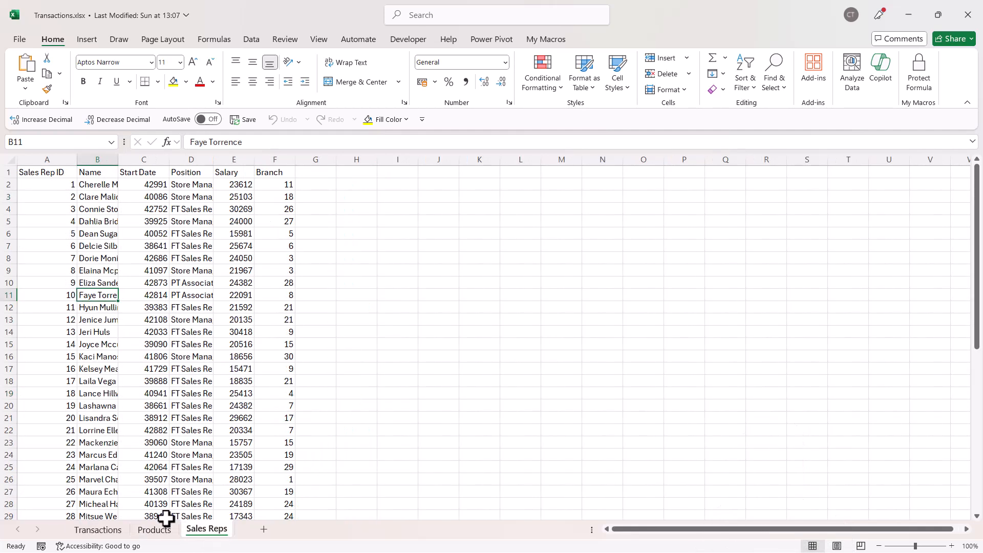
click(98, 530)
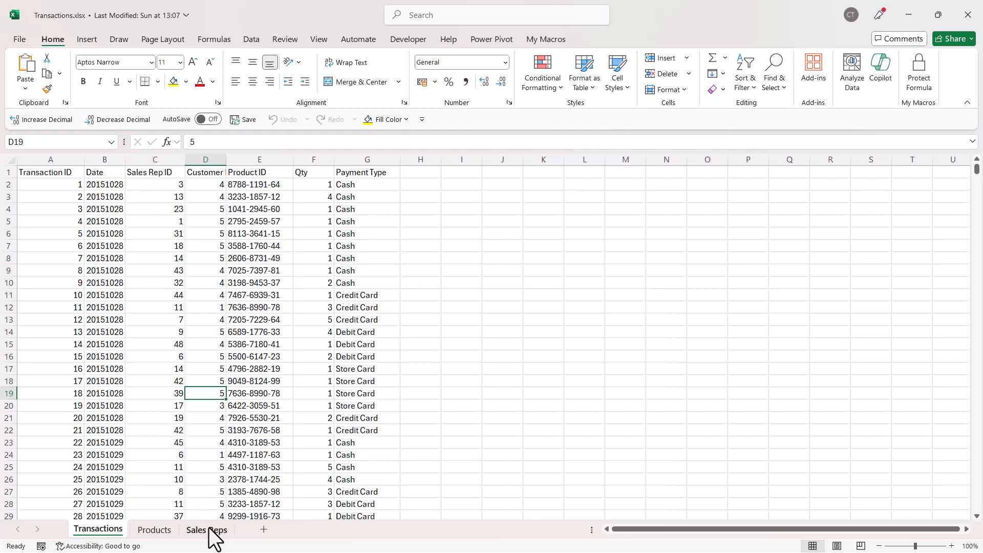
click(206, 529)
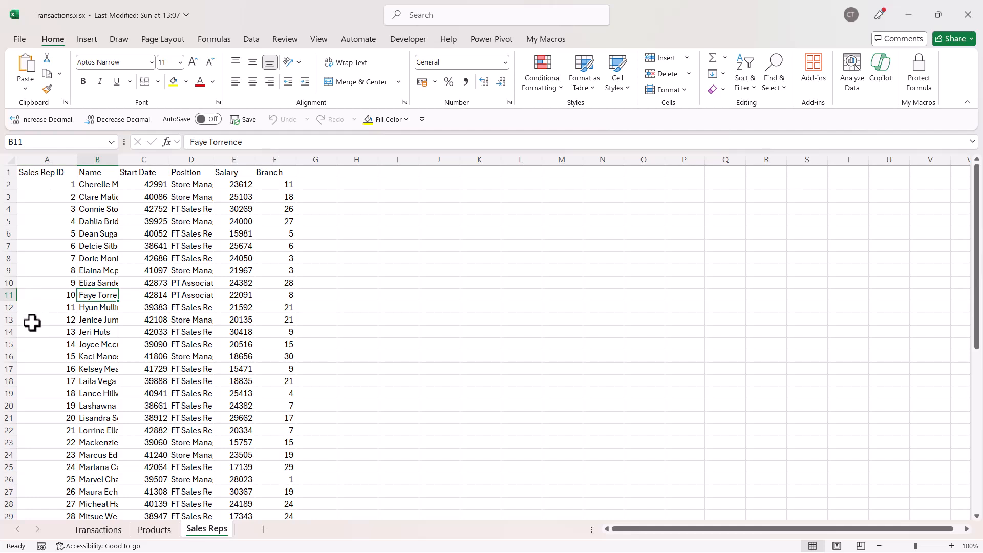
mouse_move(92, 538)
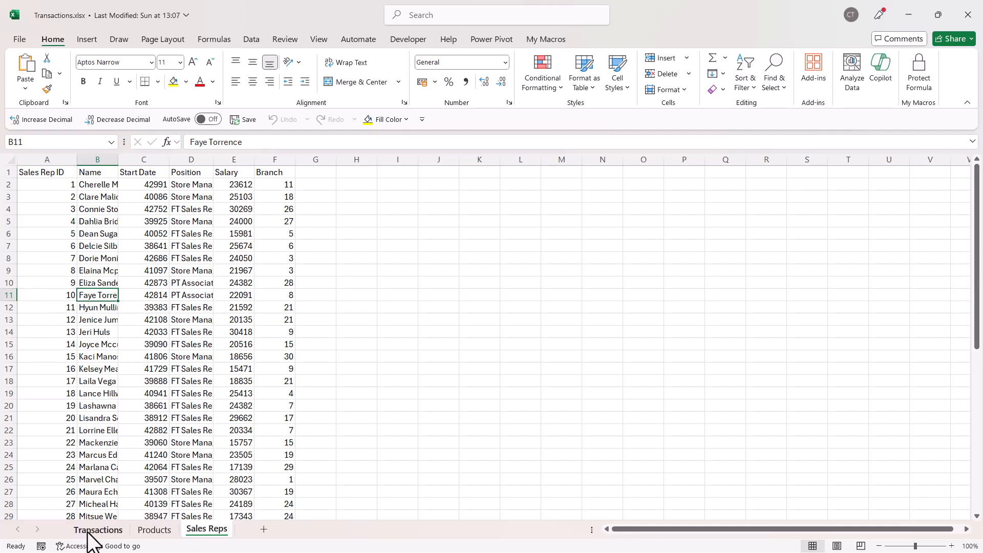
click(98, 530)
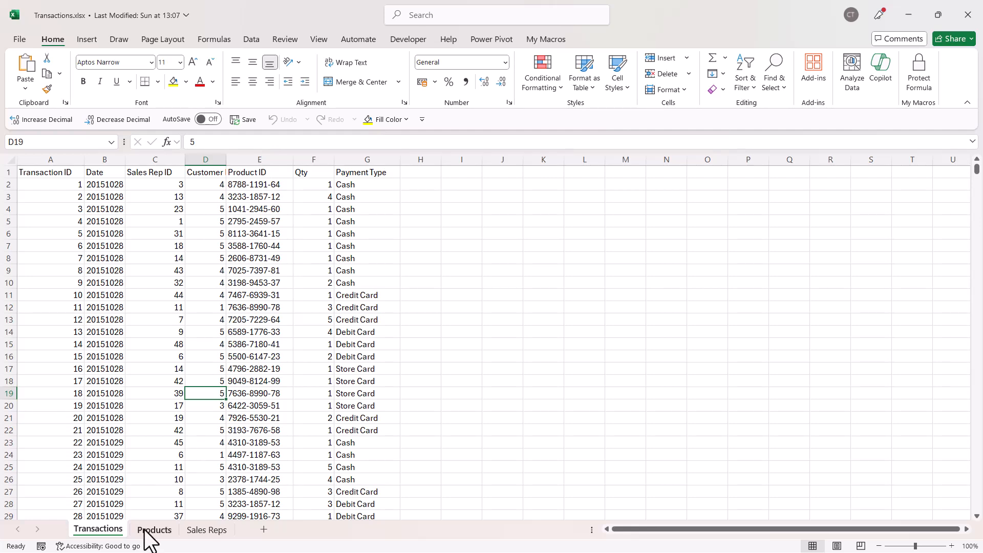
click(153, 529)
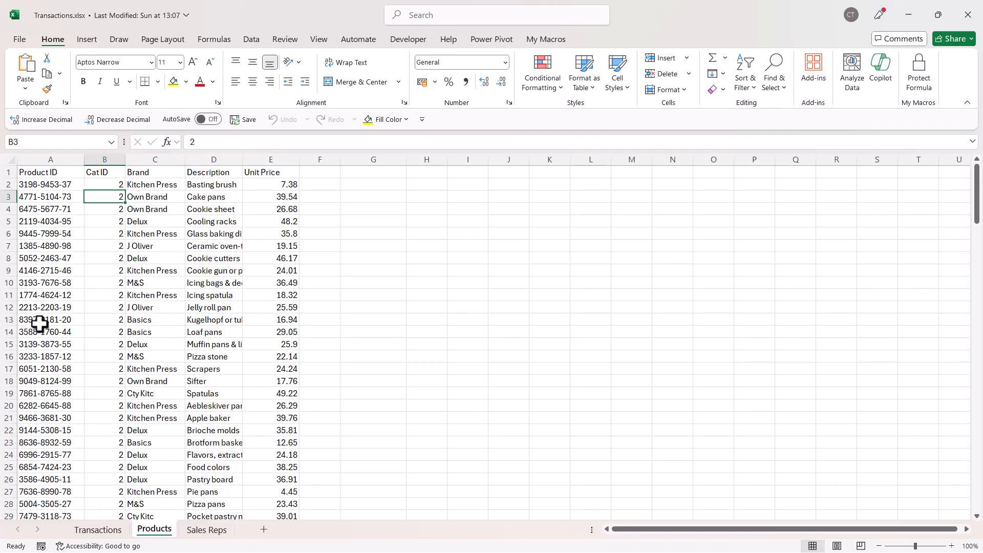
click(98, 529)
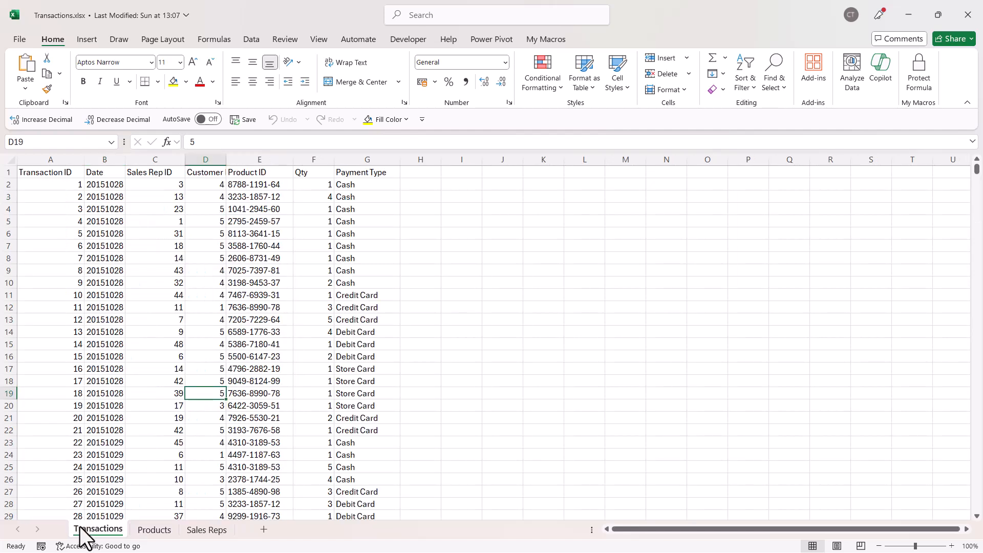
Step: Convert the transaction data into a table named Transactions
click(154, 246)
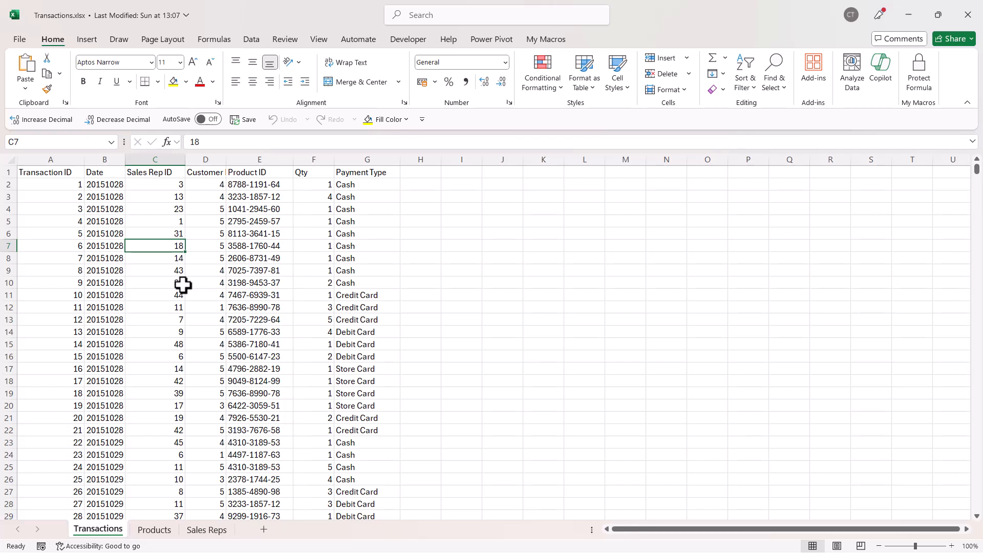
key(ctrl+t)
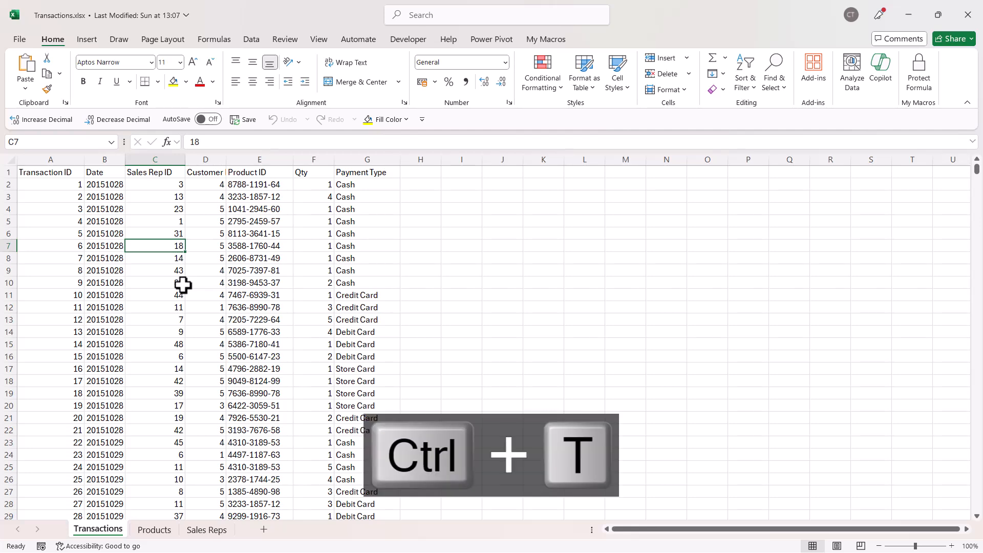
key(ctrl+t)
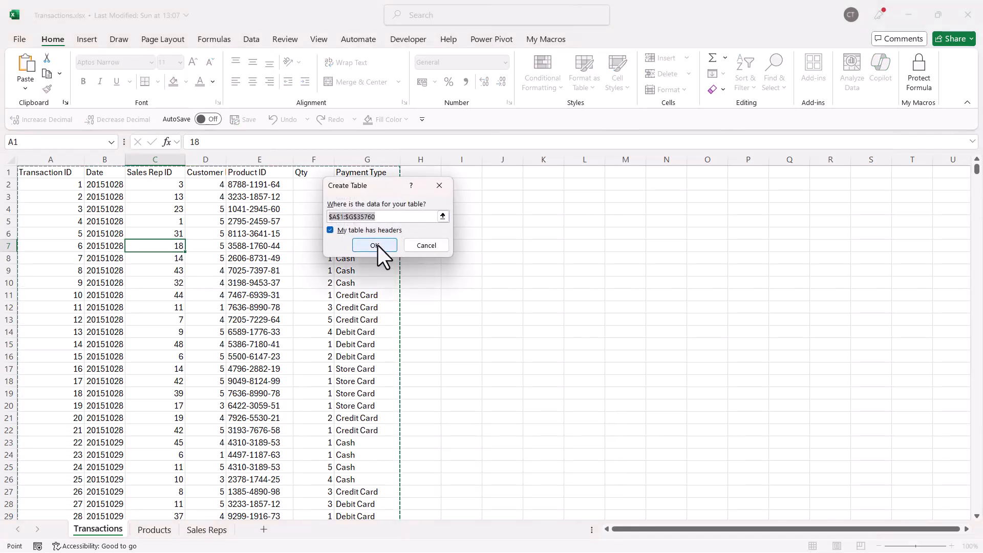
click(374, 246)
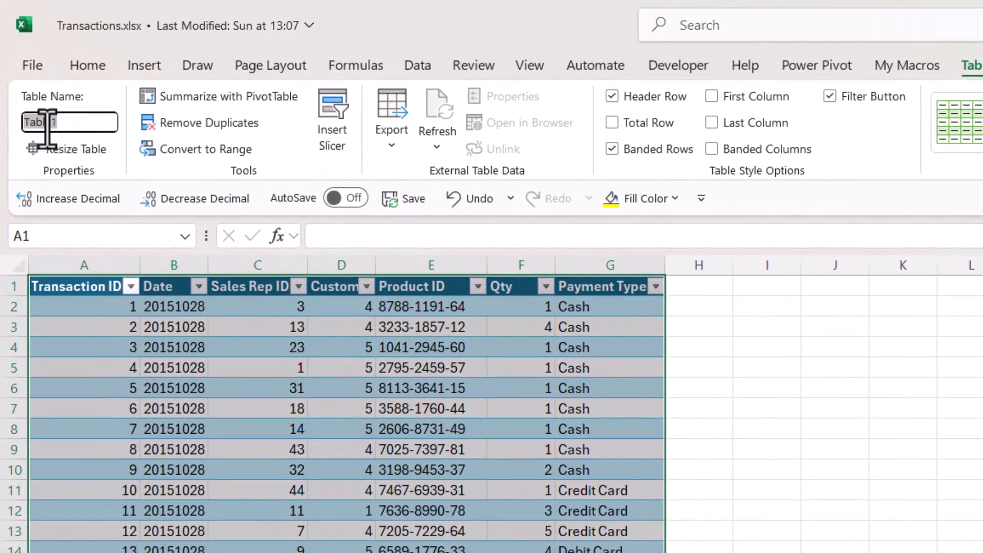
text(Transactions)
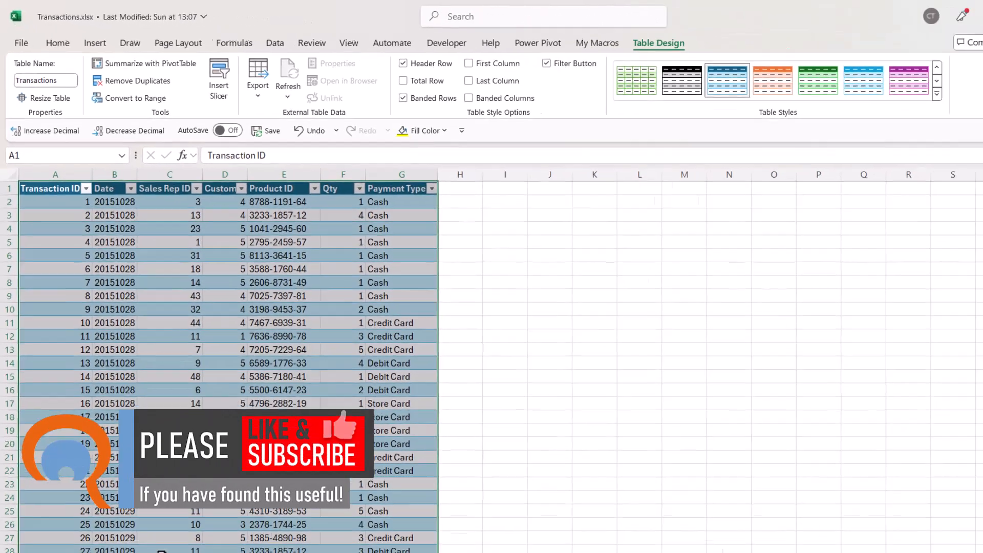
Step: Make the Products and SalesReps tables, then return to the Transactions sheet
click(154, 529)
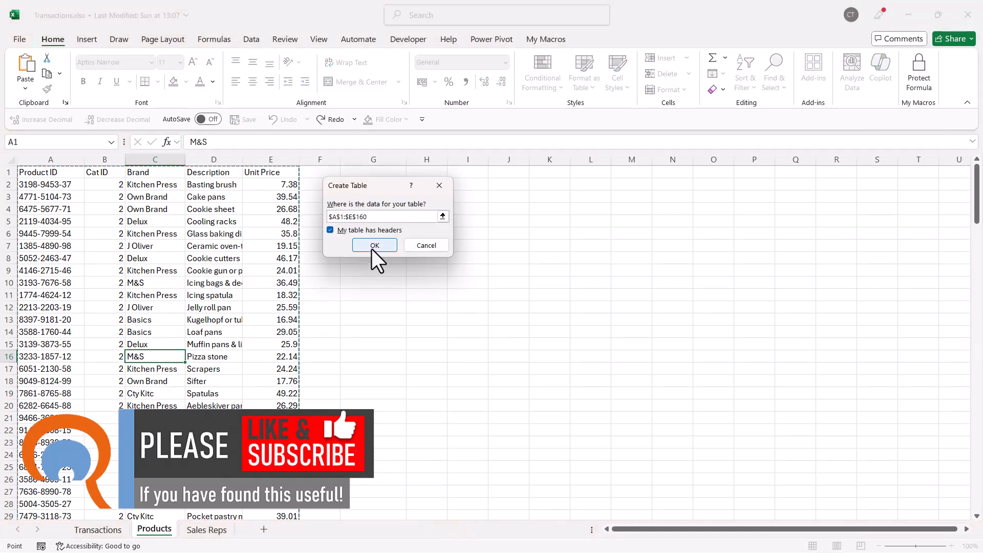
click(374, 245)
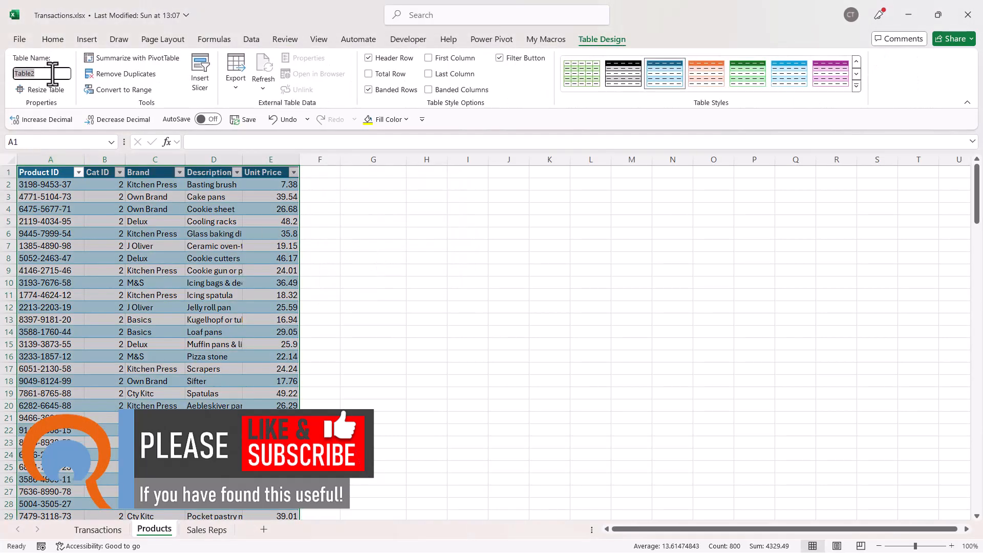
text(Products)
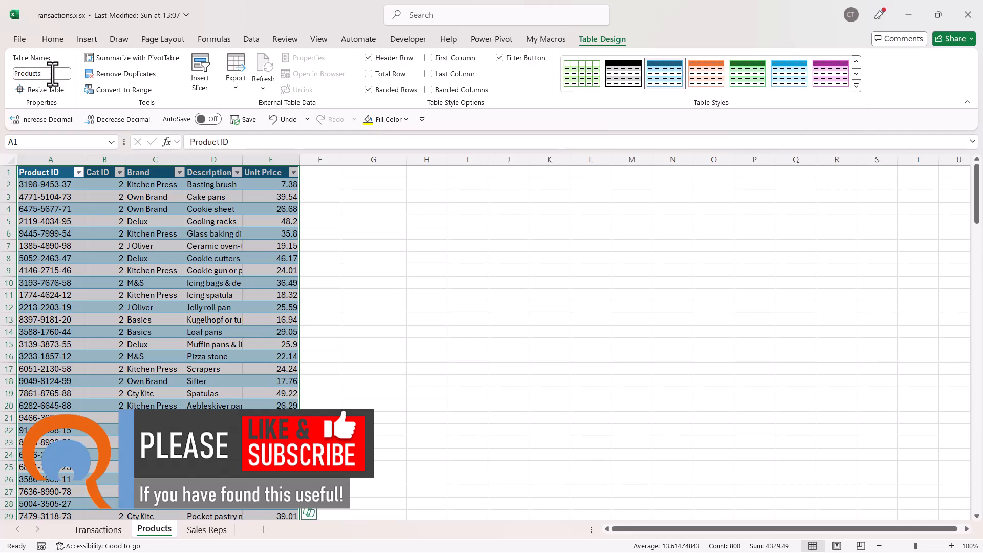
click(206, 530)
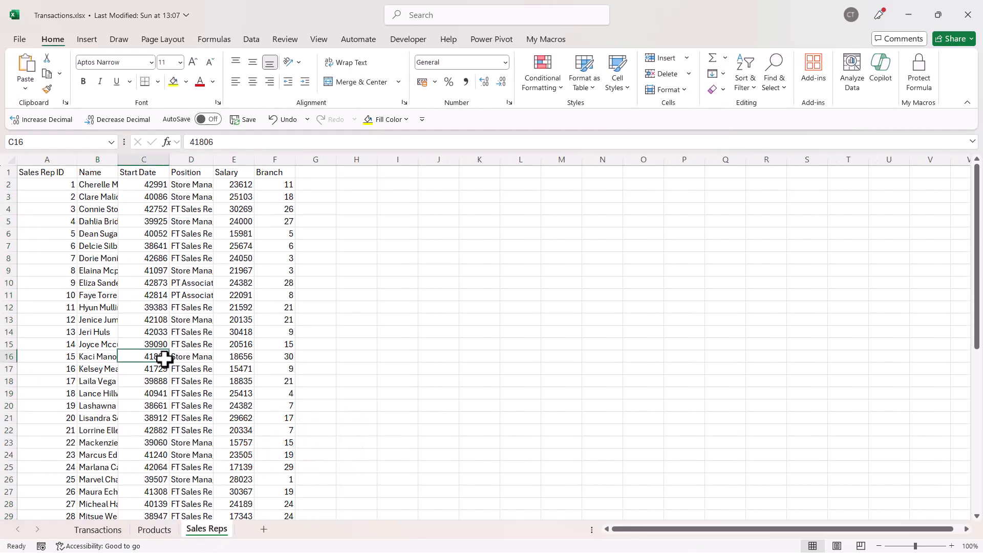
key(ctrl+t)
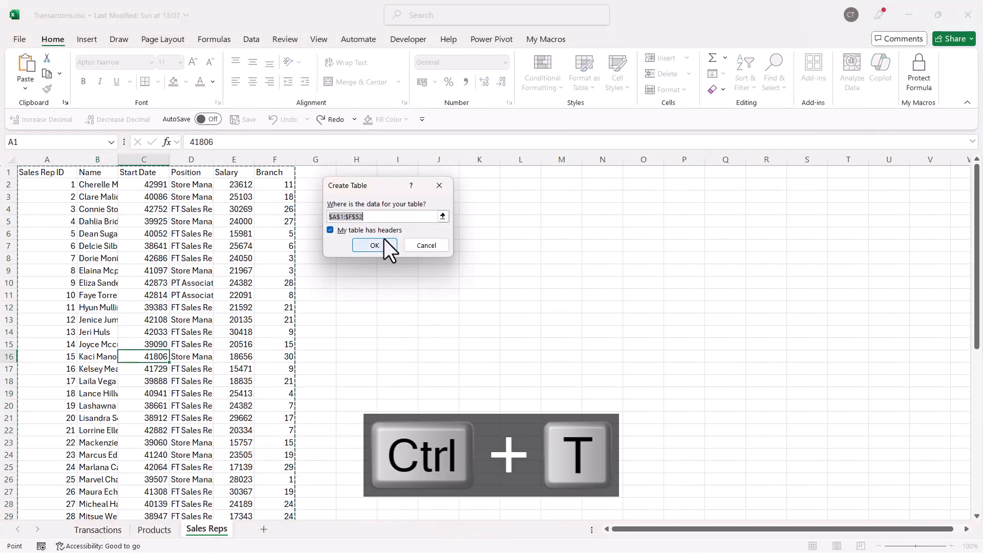
click(374, 245)
text(SalesReps)
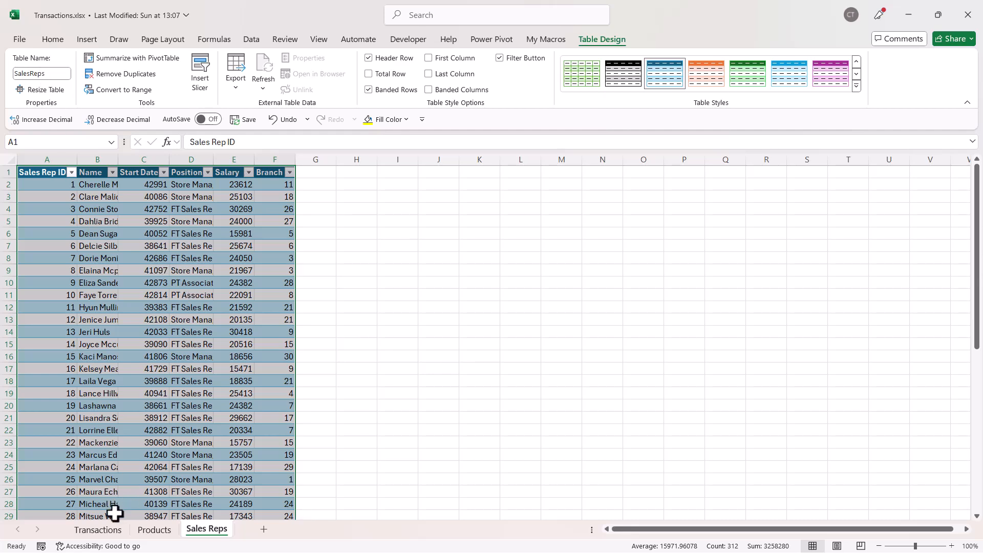
click(98, 530)
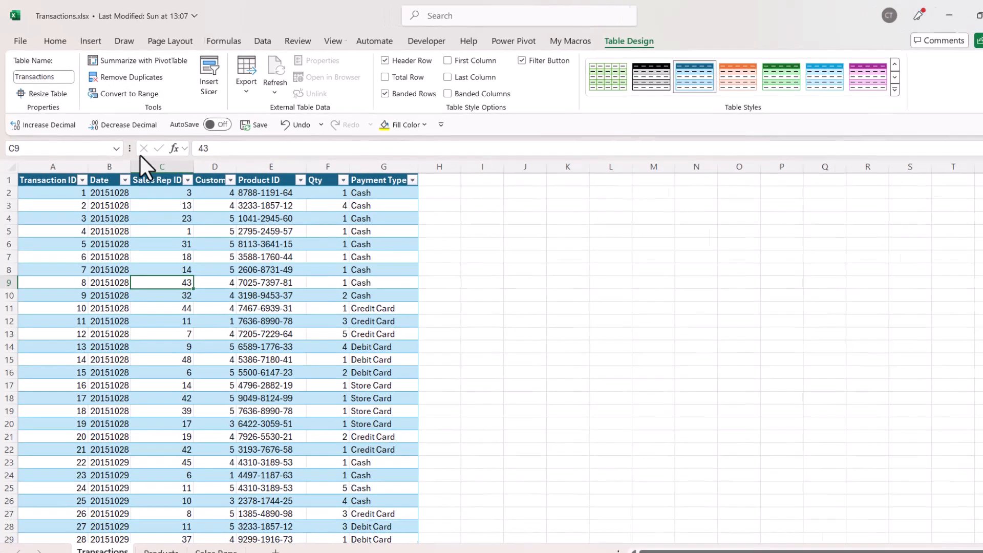
Step: Insert a PivotTable from the Transactions table, adding it to the Data Model
click(90, 41)
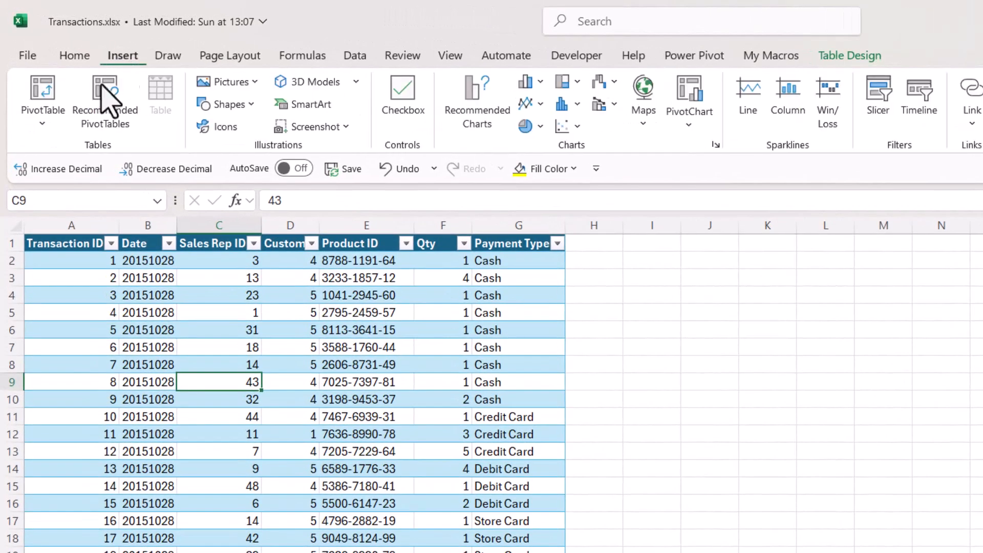
click(42, 97)
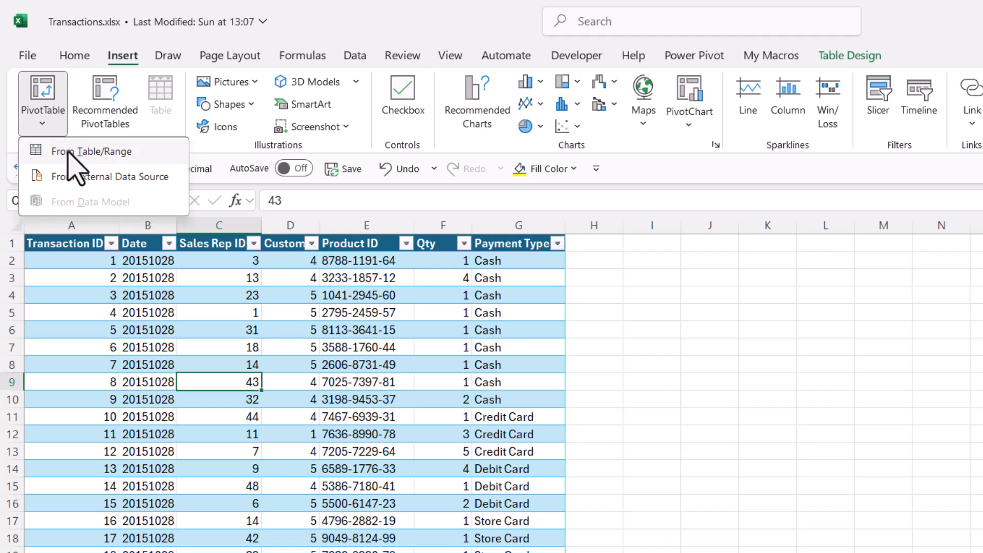
click(94, 151)
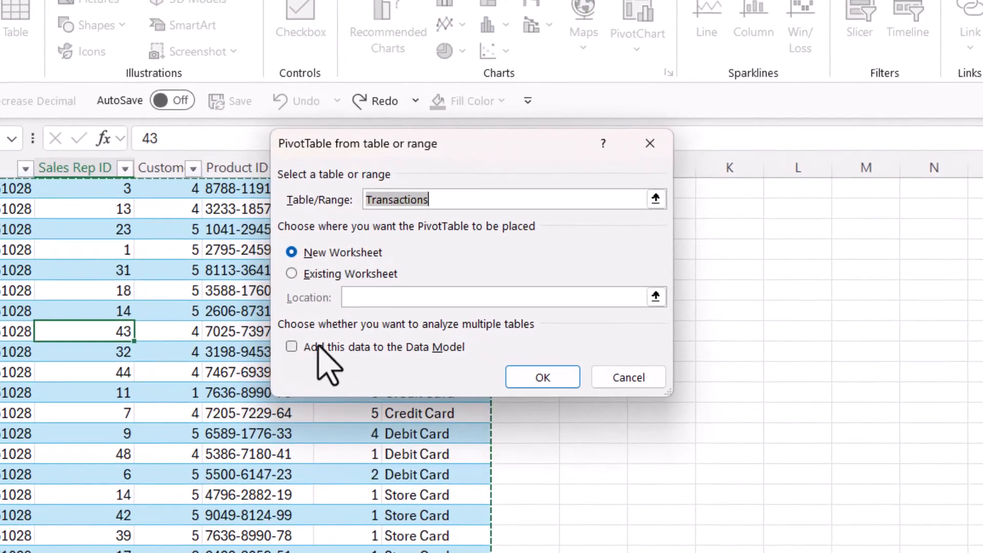
click(291, 347)
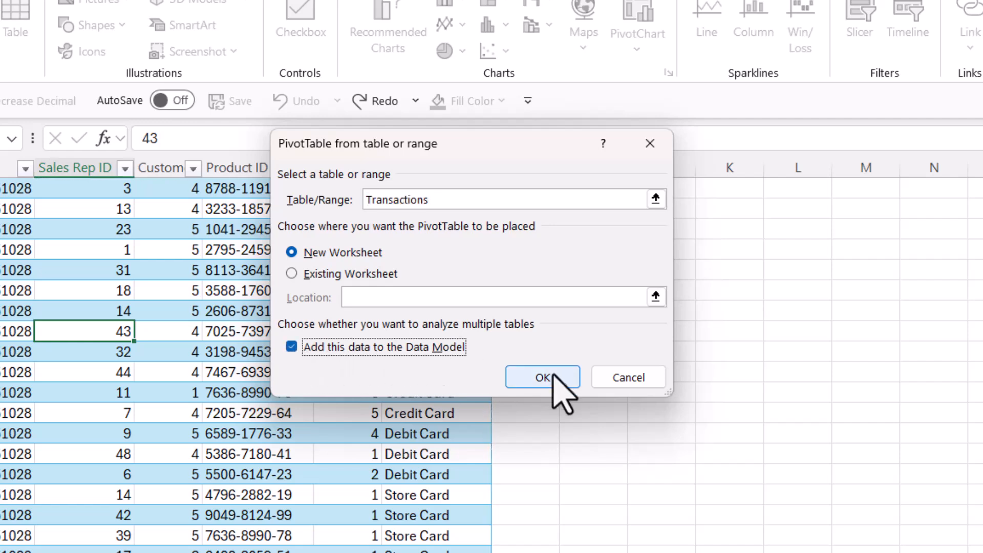
click(543, 377)
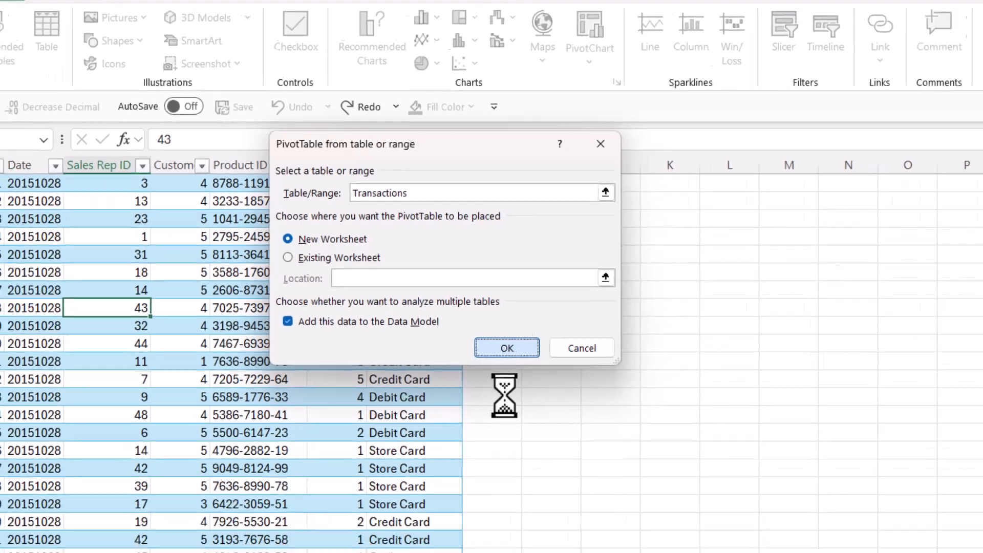
click(506, 349)
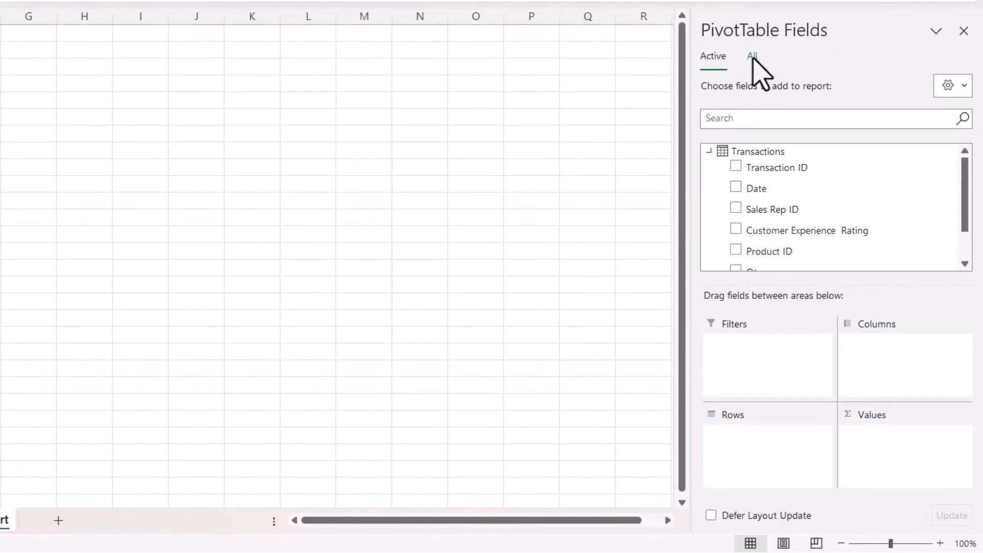
click(752, 55)
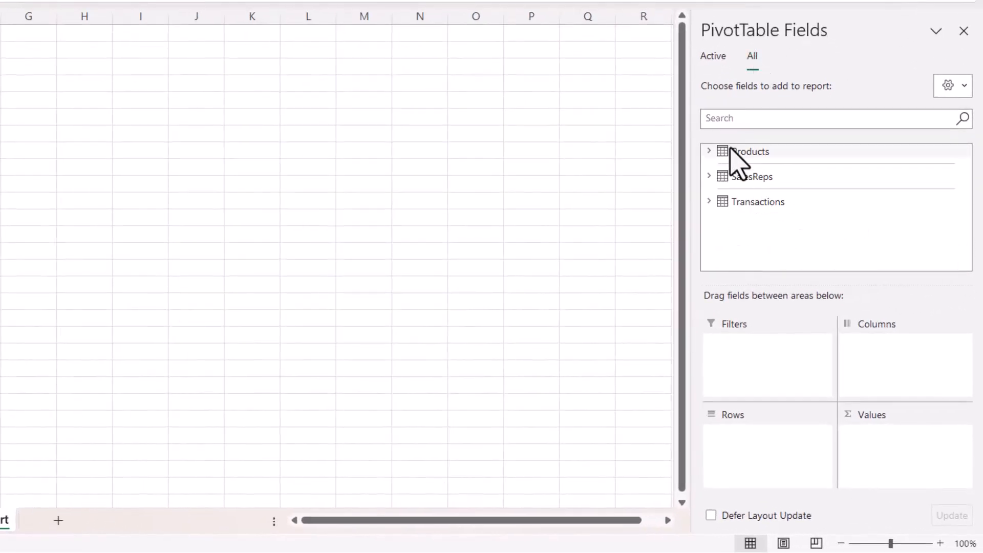
mouse_move(757, 202)
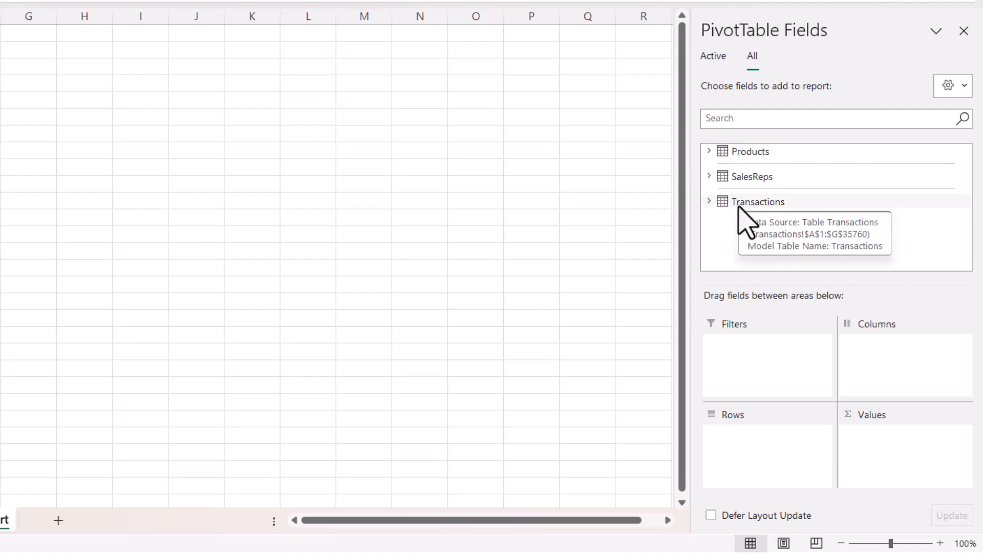
mouse_move(756, 207)
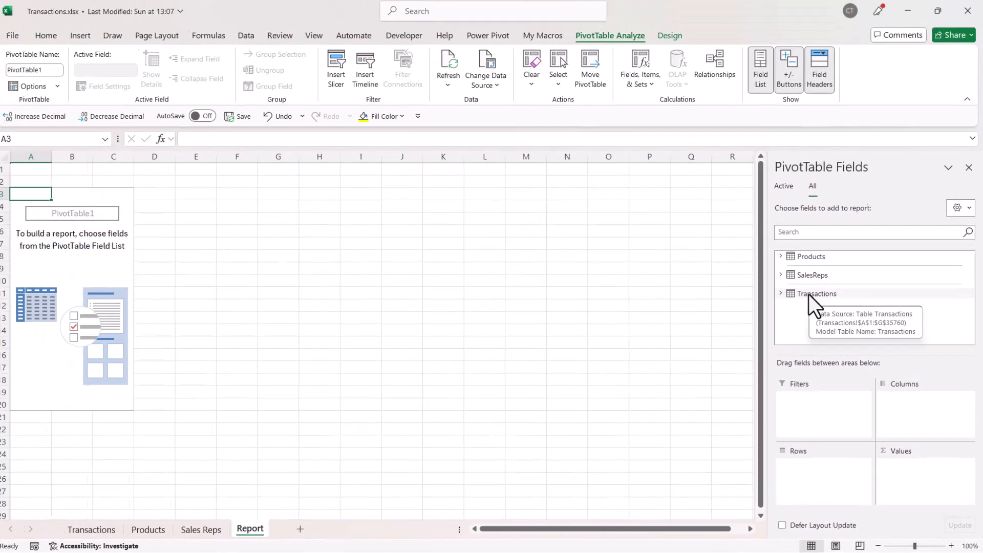
mouse_move(716, 73)
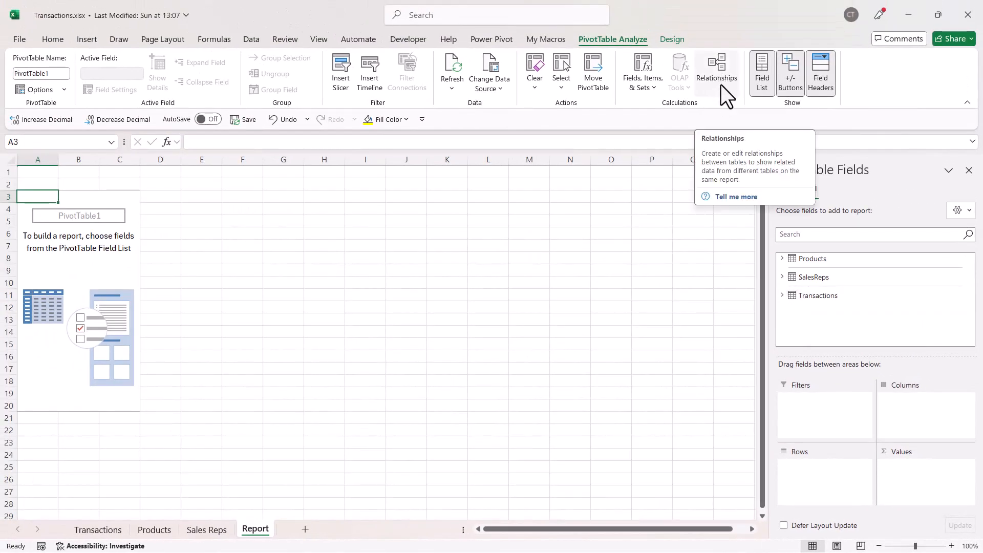
mouse_move(621, 53)
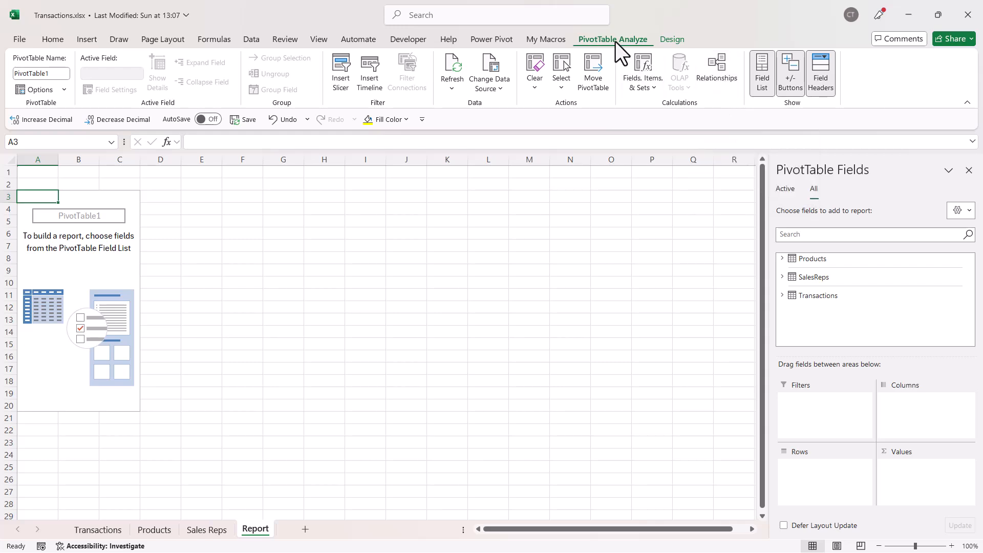
Step: Create a relationship from Transactions Sales Rep ID to SalesReps Sales Rep ID
click(718, 71)
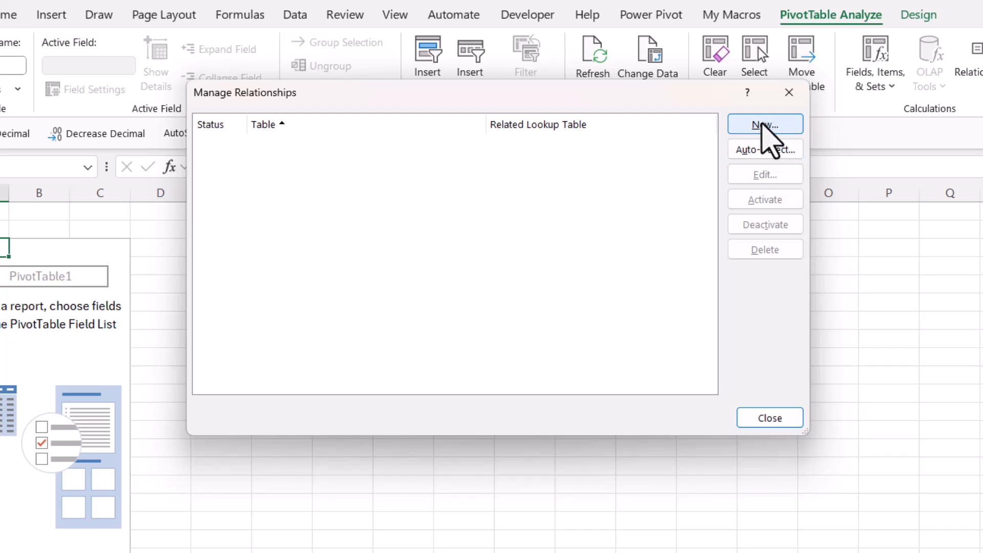
click(764, 124)
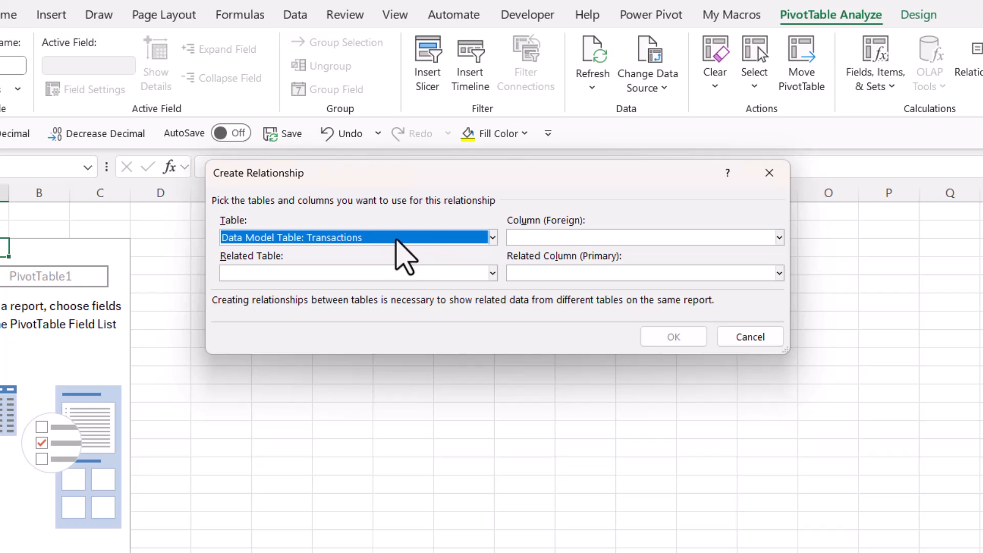
mouse_move(417, 257)
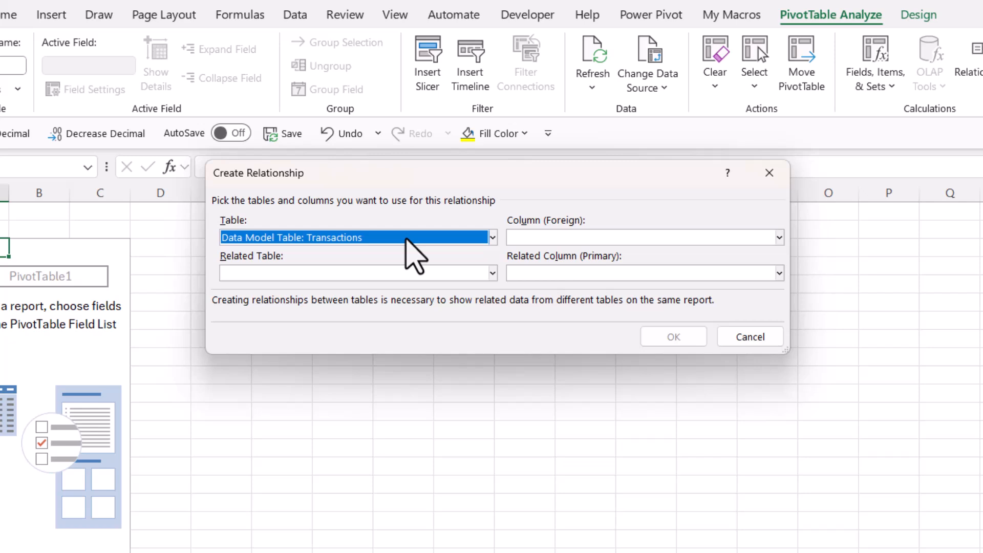
click(778, 237)
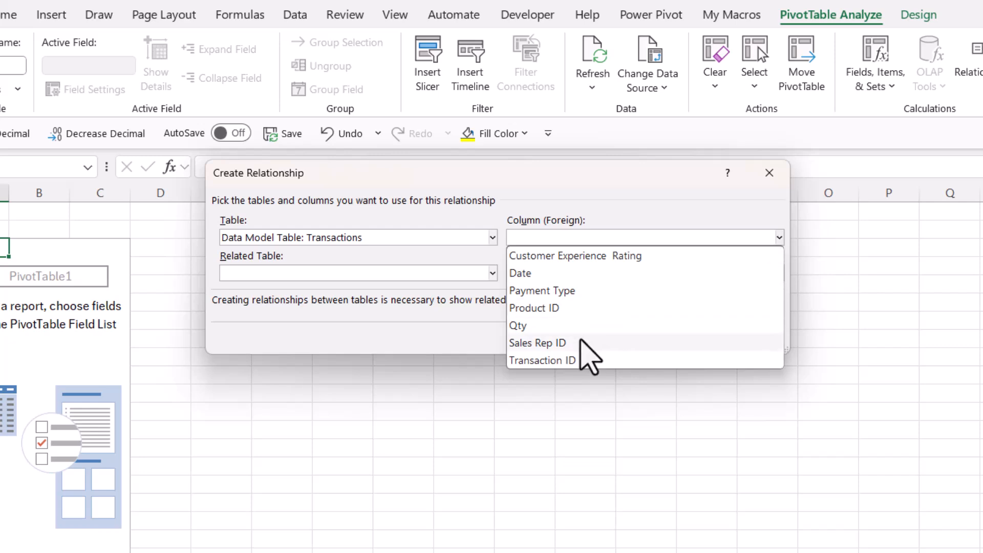
click(536, 343)
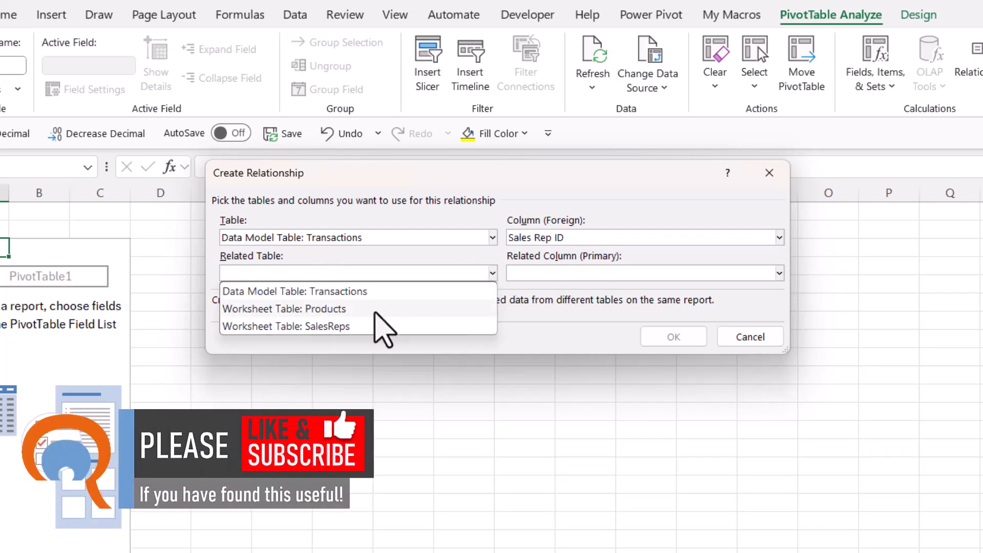
click(285, 325)
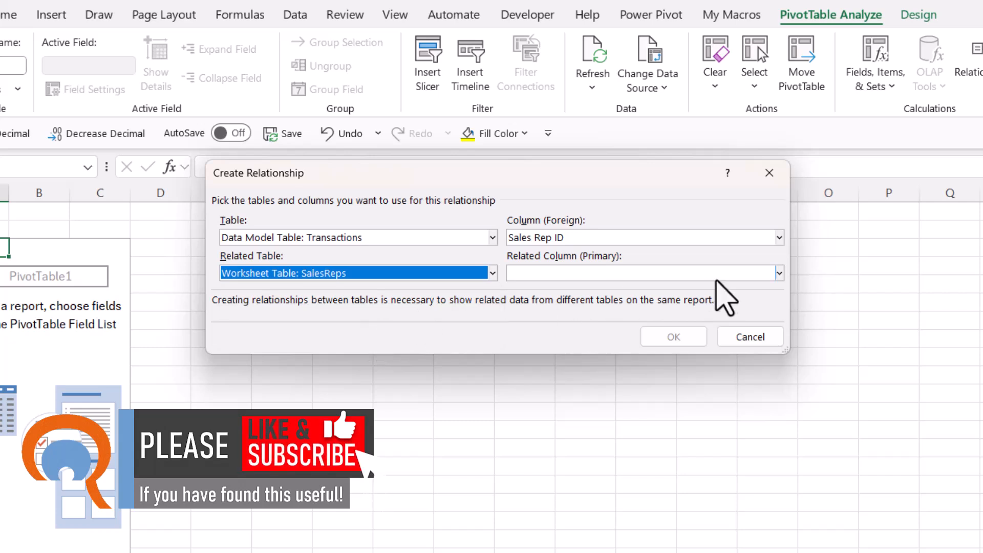
click(778, 273)
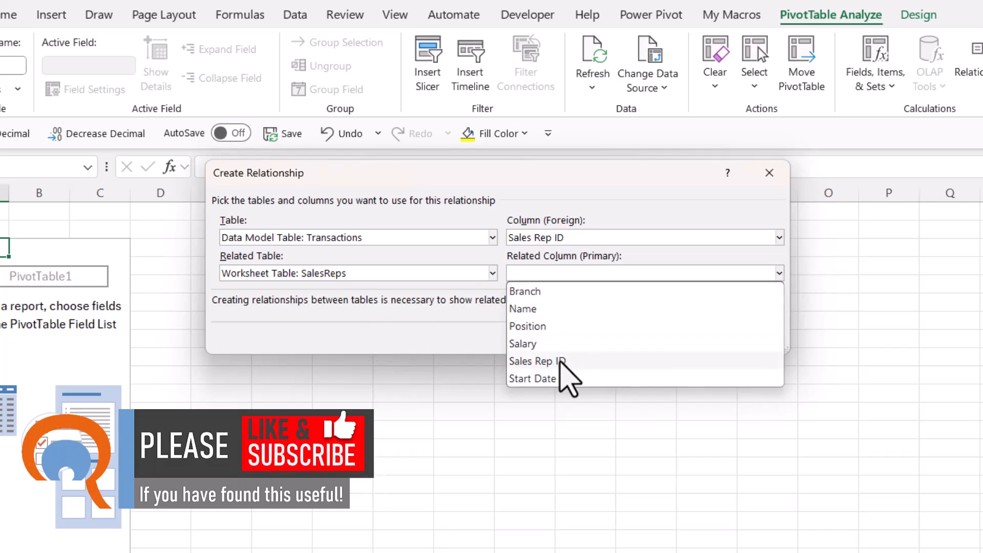
click(536, 361)
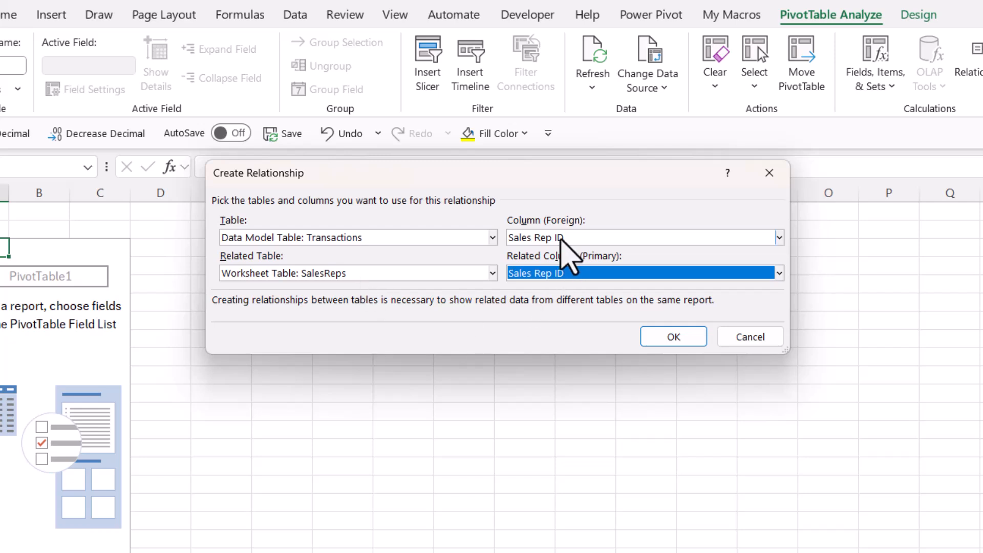
mouse_move(389, 257)
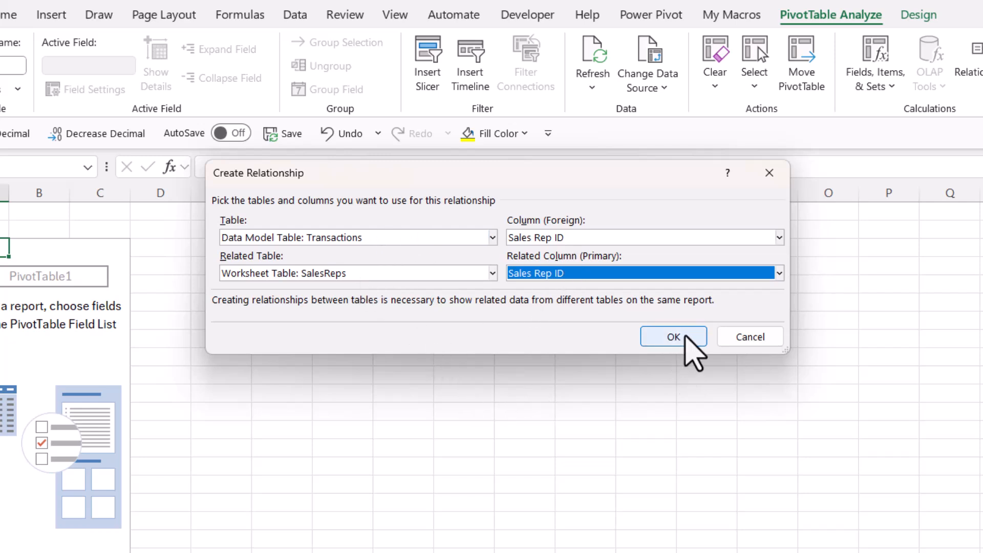
click(673, 337)
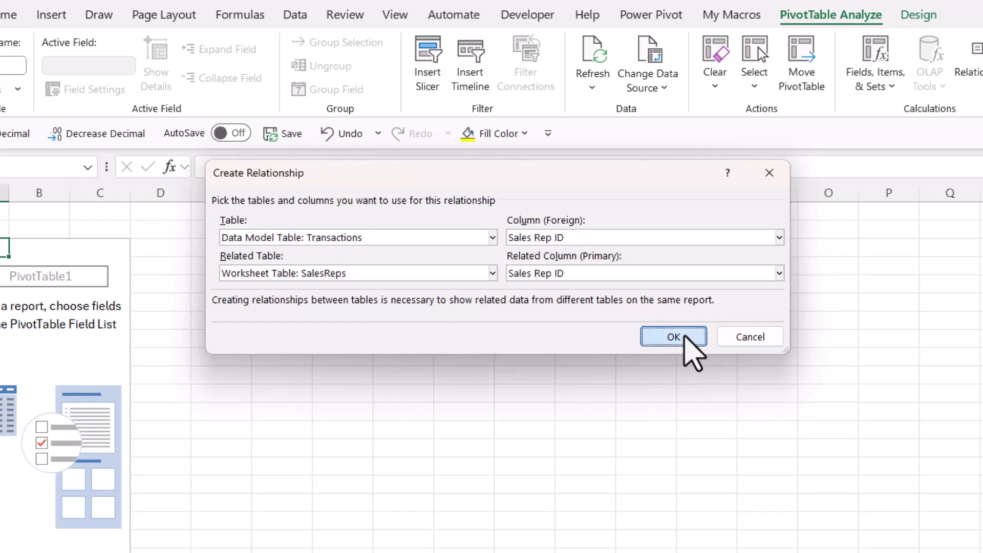
click(673, 337)
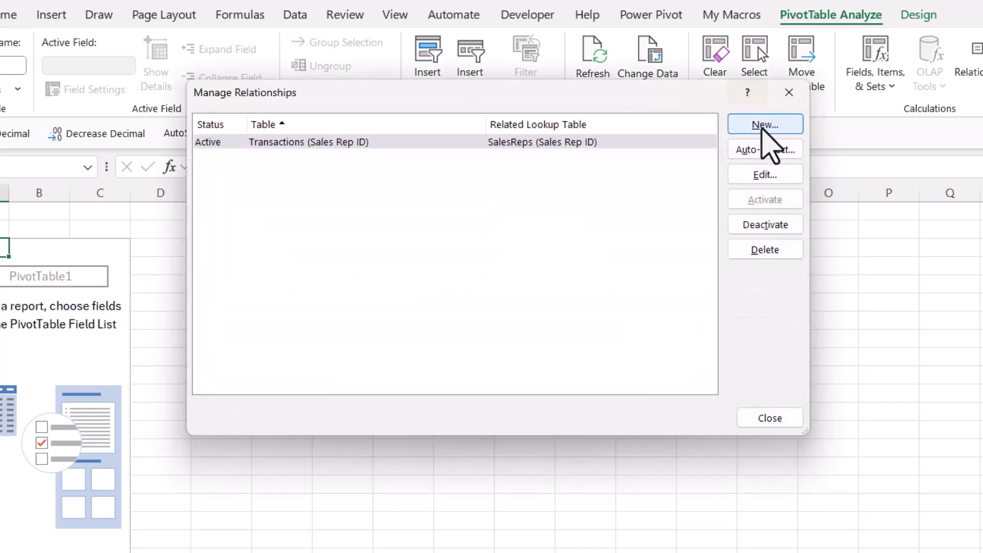
Step: Add a Transactions-to-Products relationship on Product ID and close the relationships manager
click(765, 124)
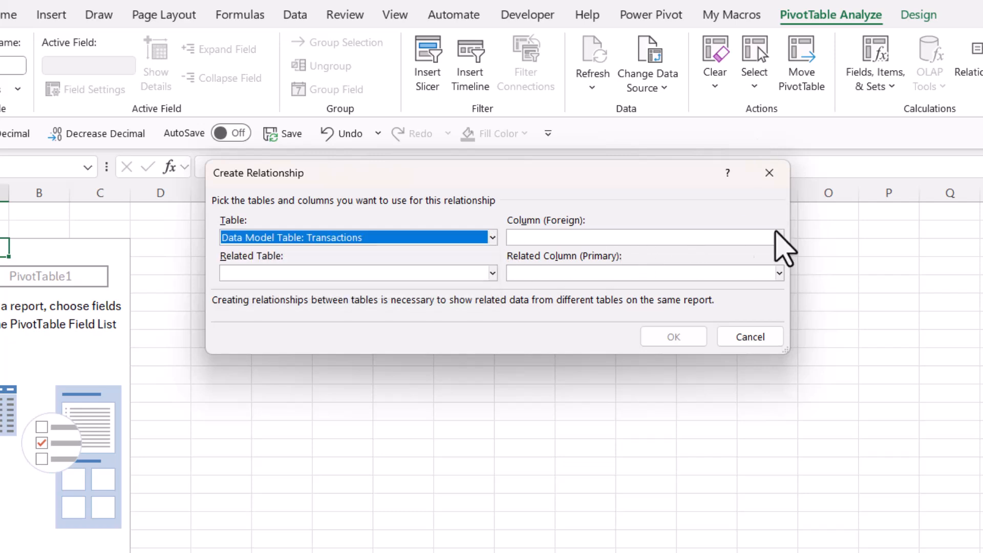
click(776, 237)
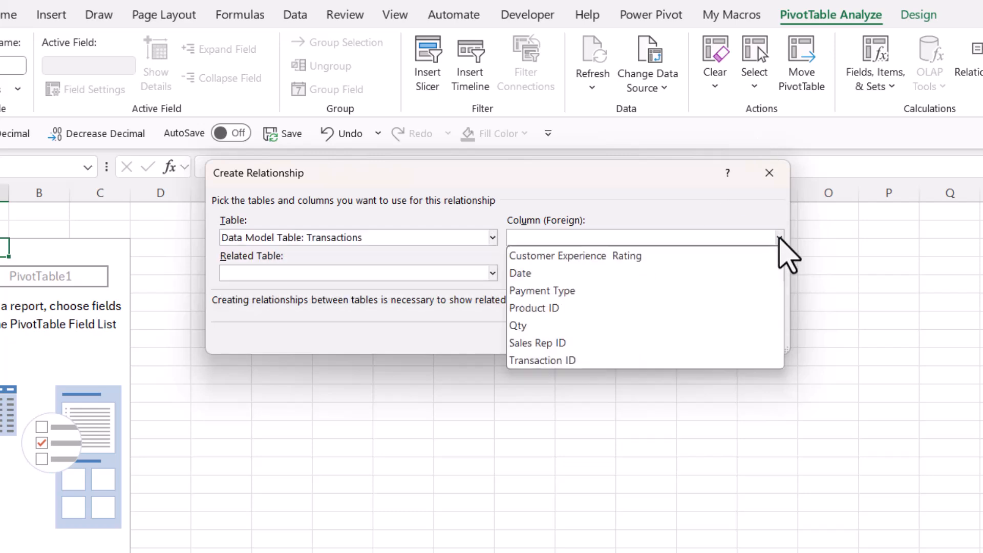
click(534, 307)
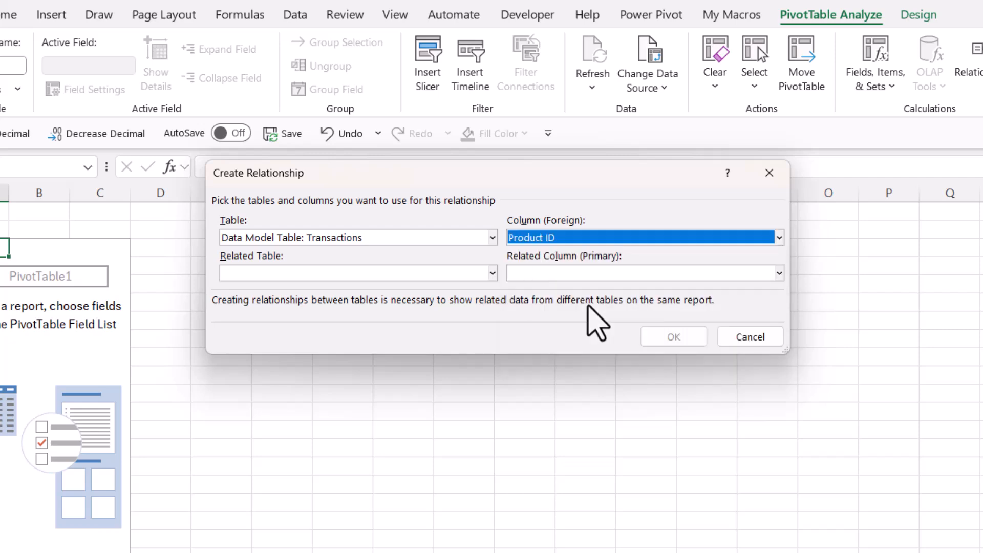
mouse_move(595, 270)
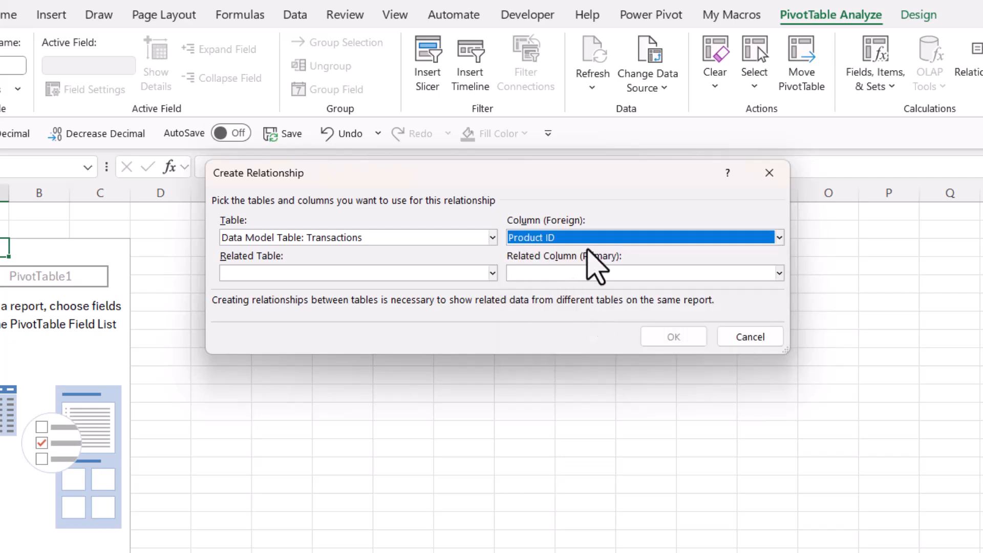
mouse_move(360, 251)
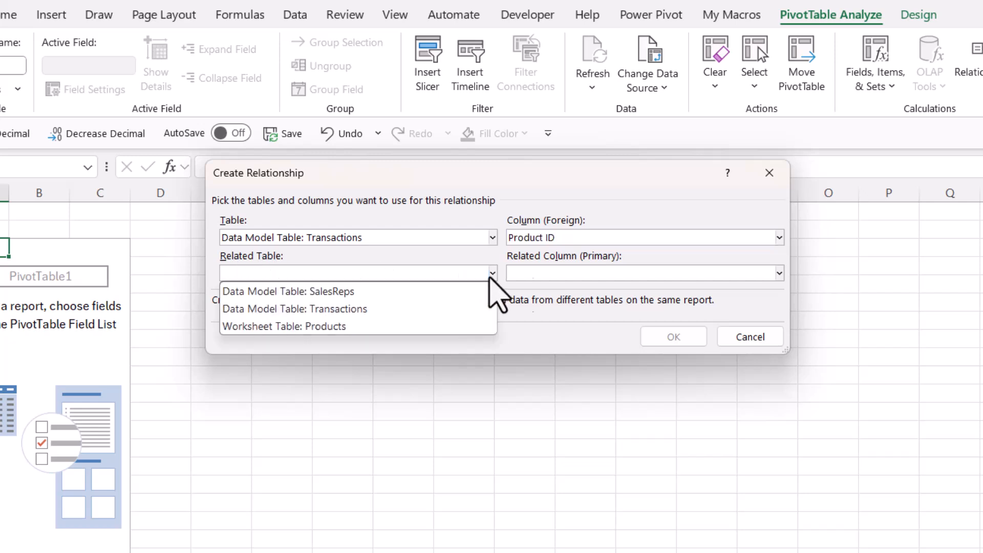
click(283, 326)
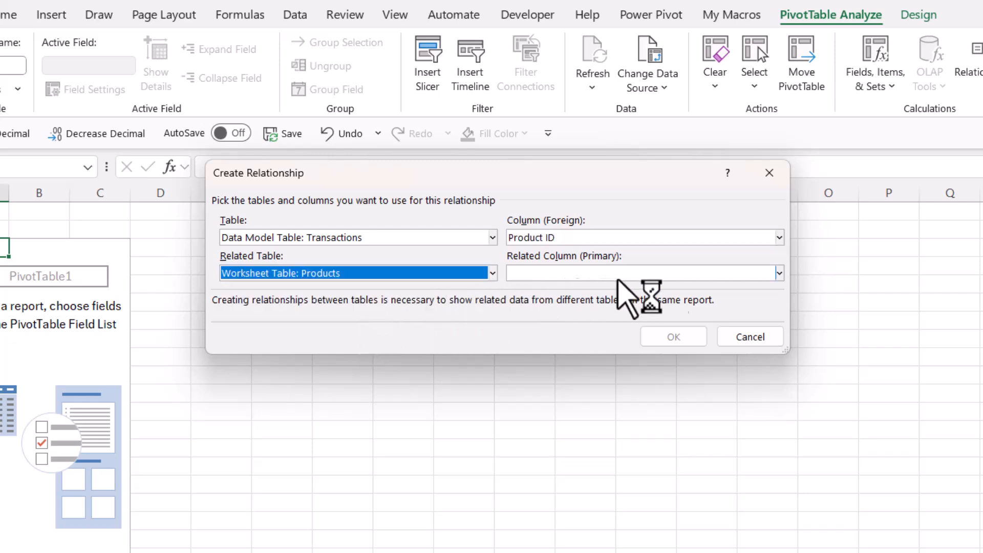
click(777, 272)
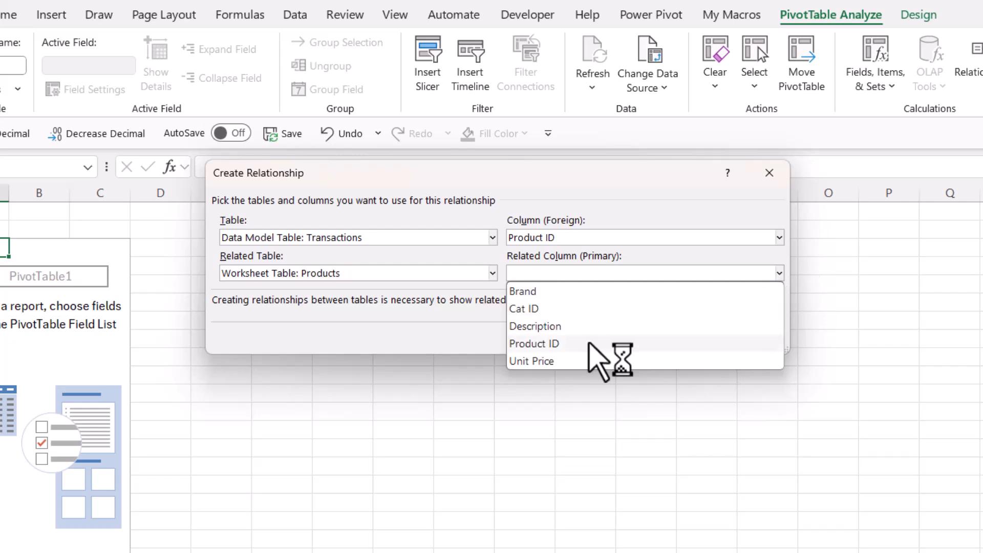
click(534, 343)
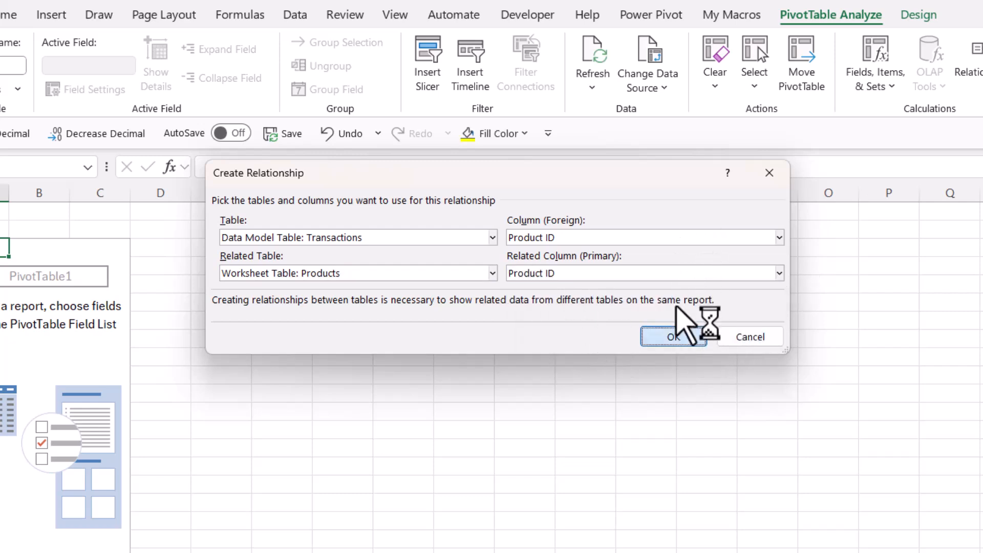
click(673, 337)
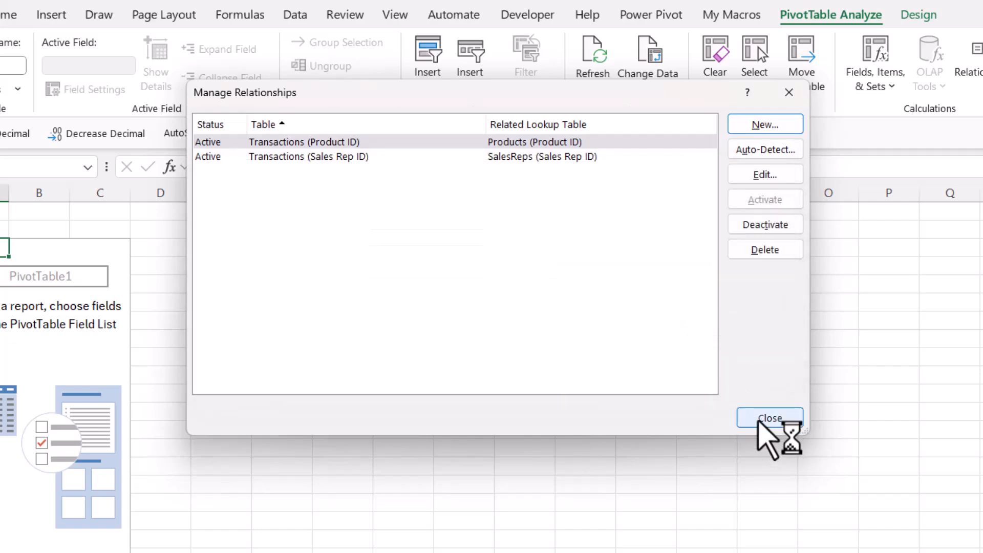
click(769, 418)
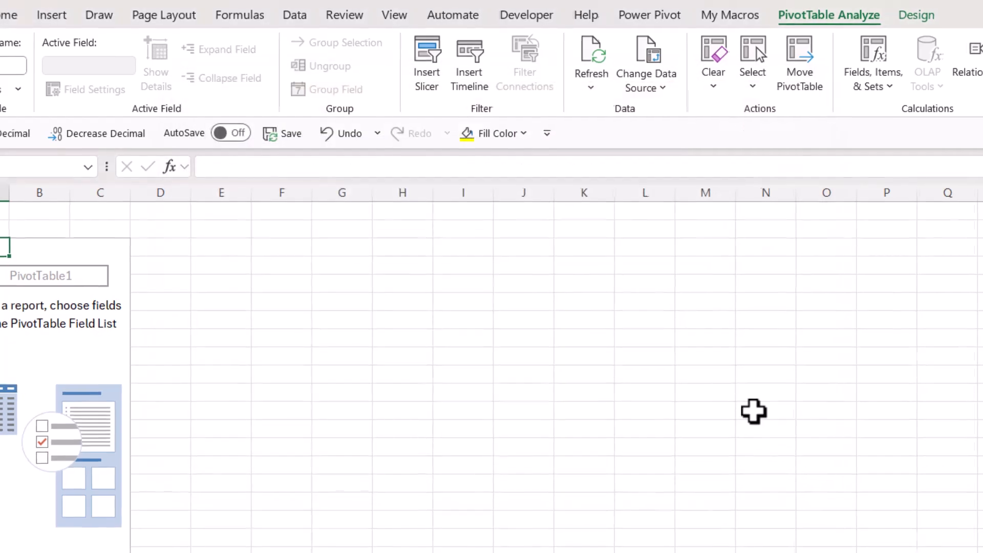
Step: Put Description in Columns, filtered to Aebleskiver pan, Apple baker and Aspic cutters
click(761, 72)
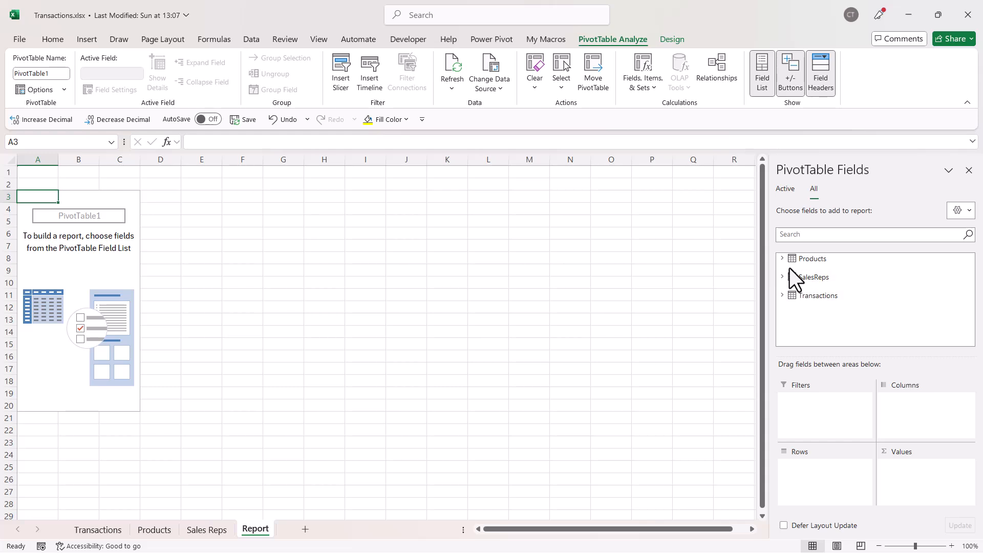
click(782, 258)
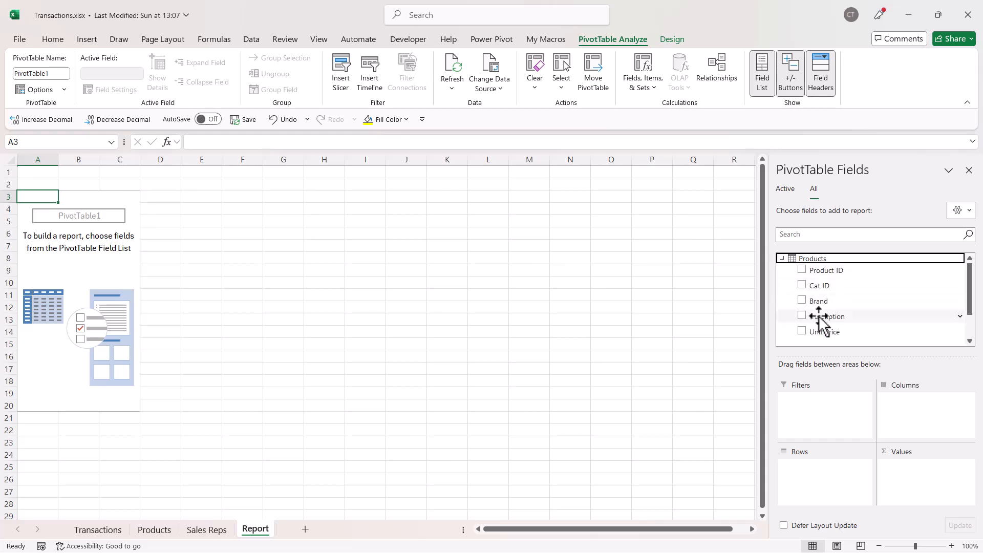
drag(826, 316, 909, 408)
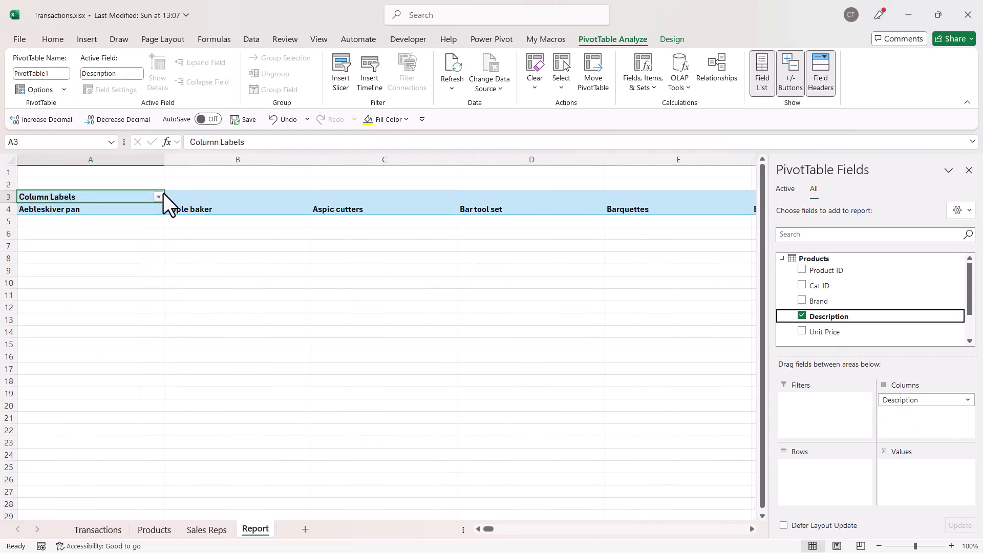
click(158, 197)
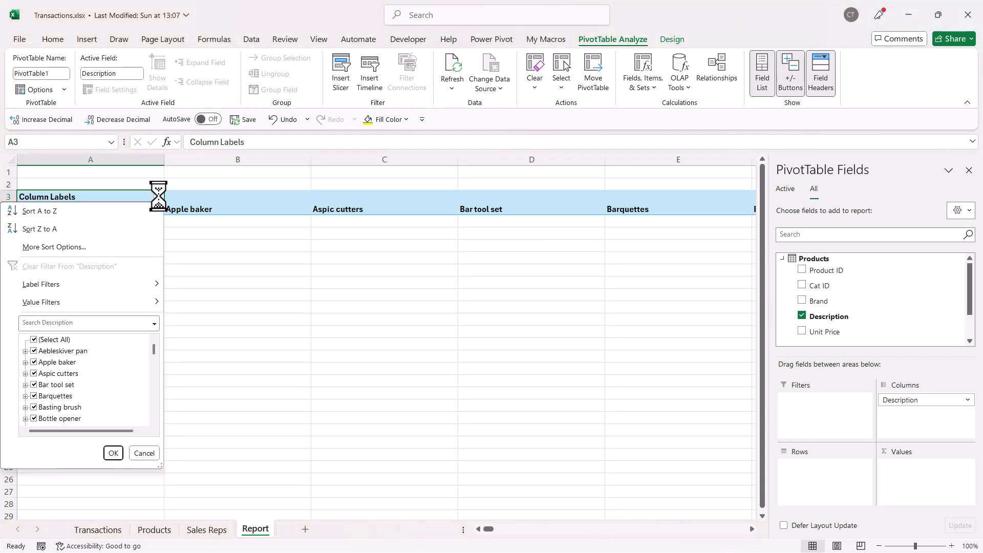
click(34, 339)
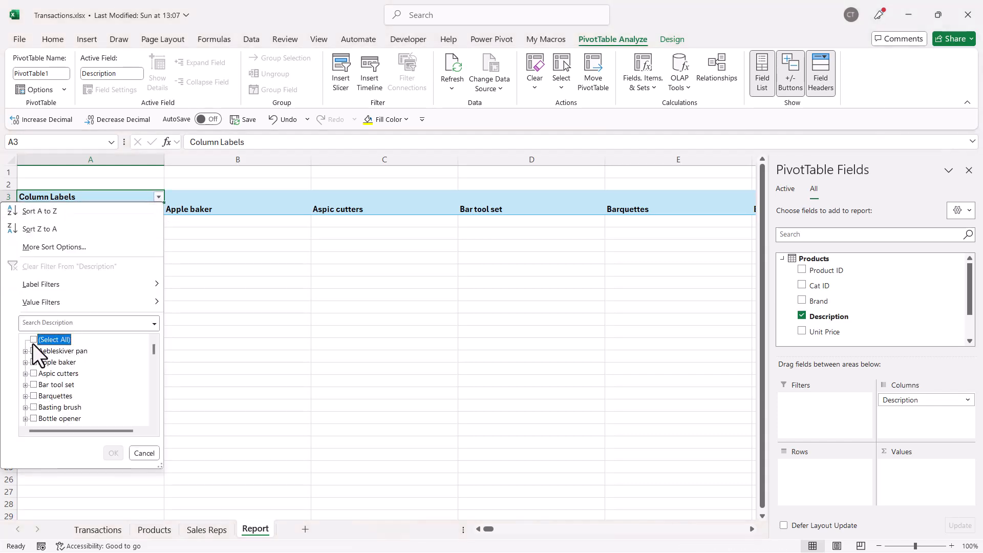
click(33, 339)
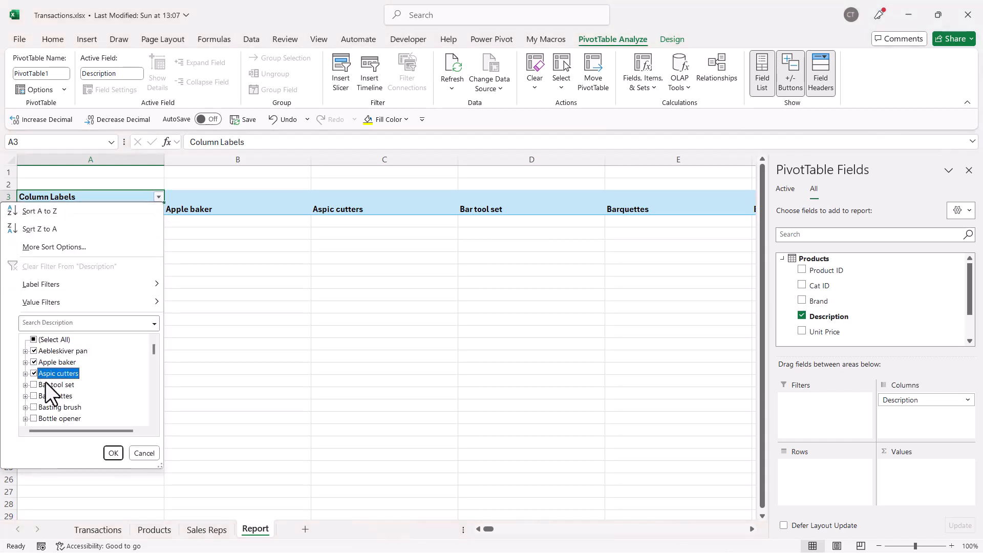
click(113, 453)
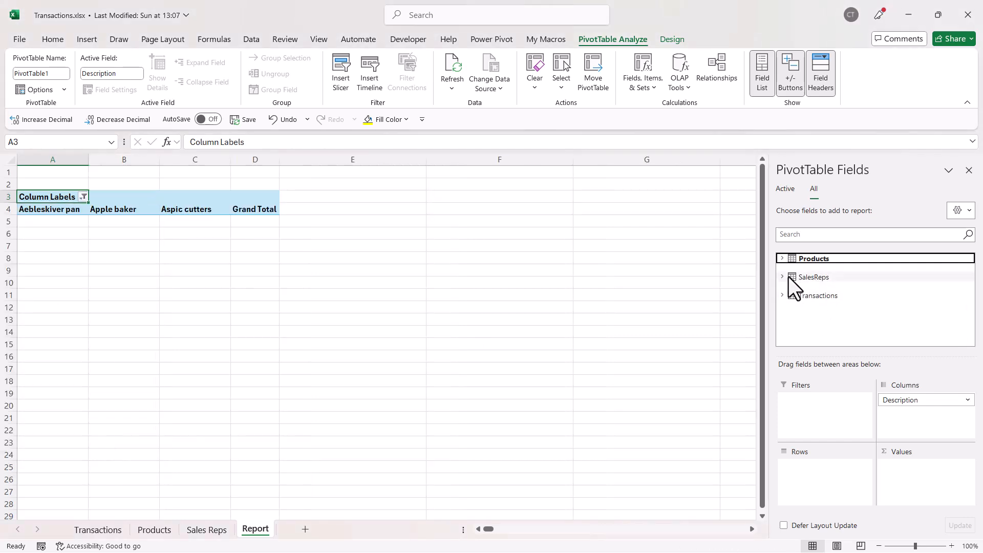
click(783, 276)
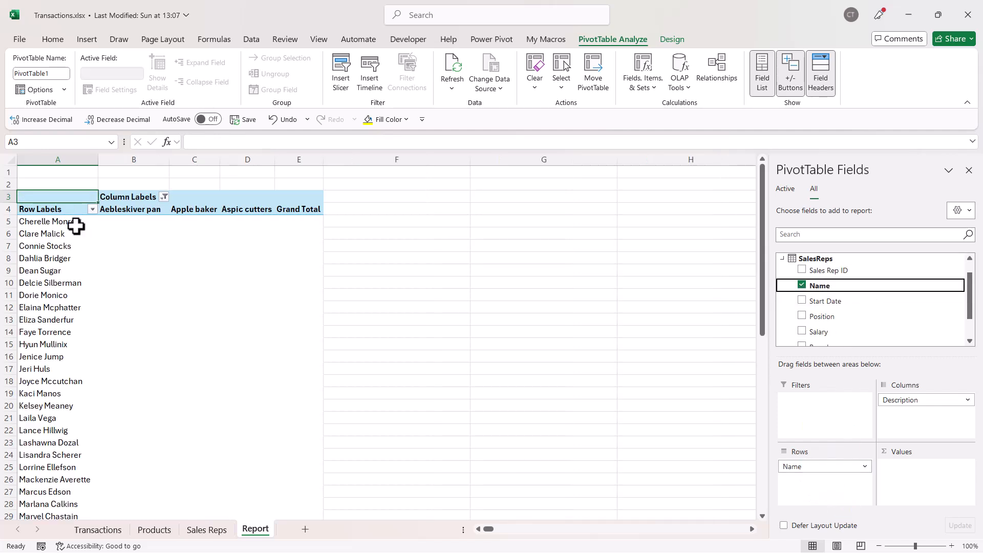
click(92, 209)
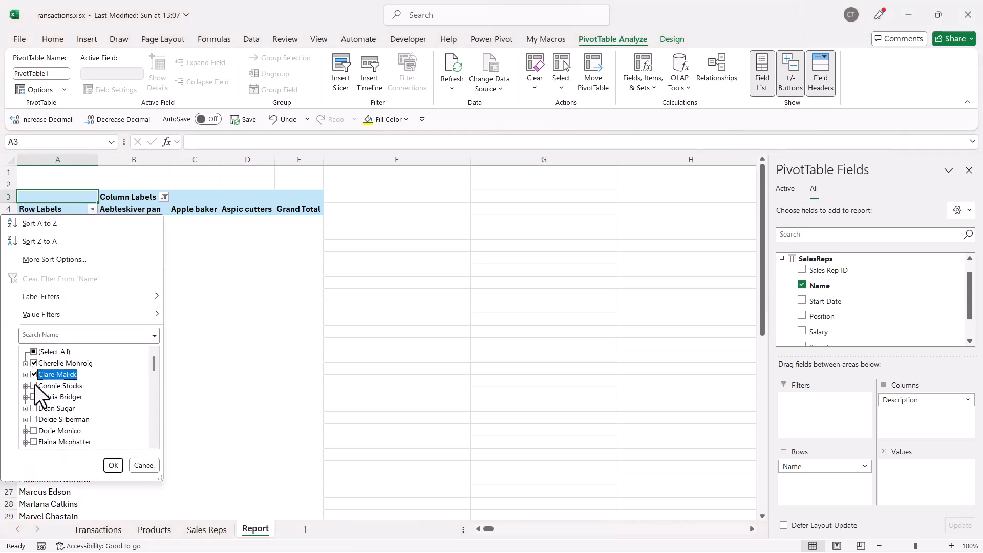
click(34, 397)
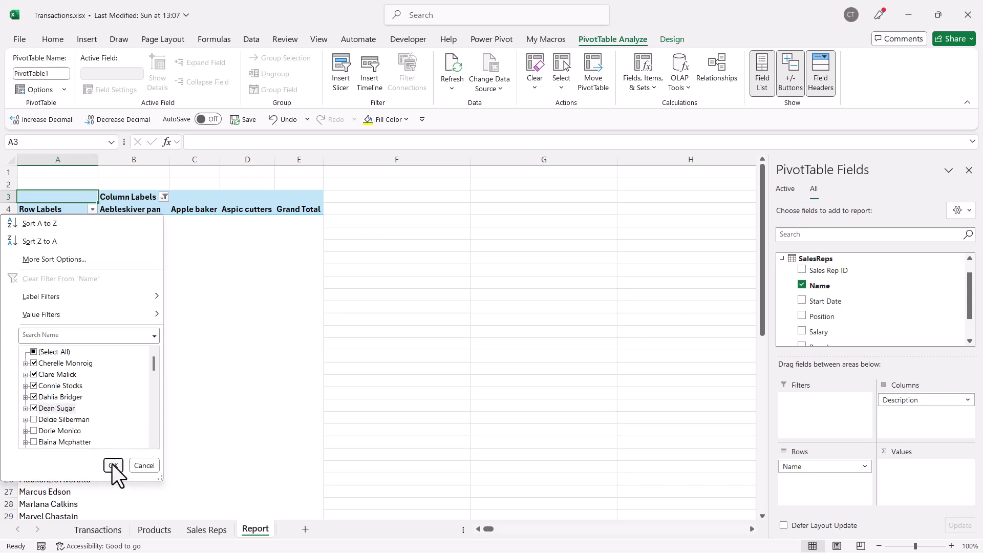
click(112, 465)
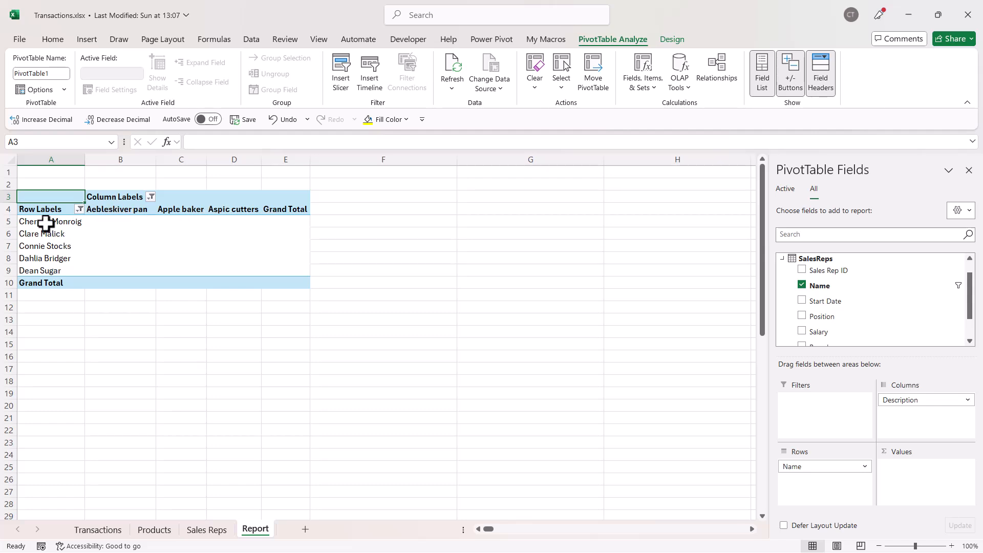
mouse_move(773, 251)
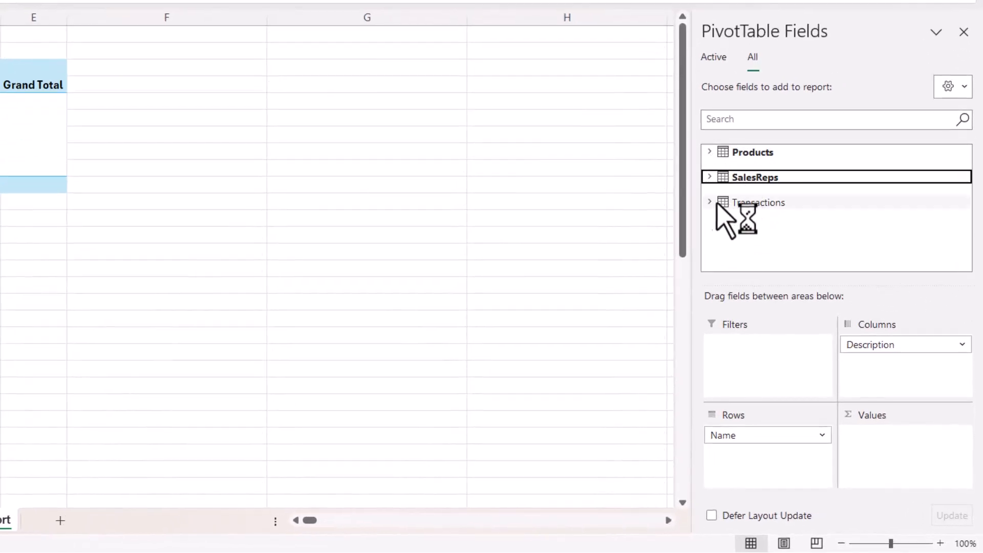
Step: Browse the Transactions and Products field lists, then bring up Power Pivot
click(710, 202)
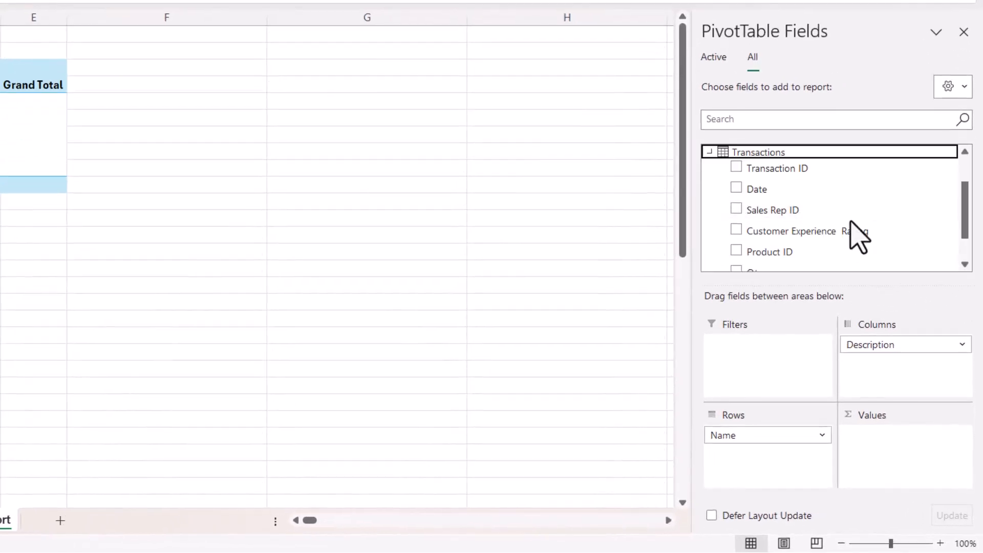
scroll(down, 3)
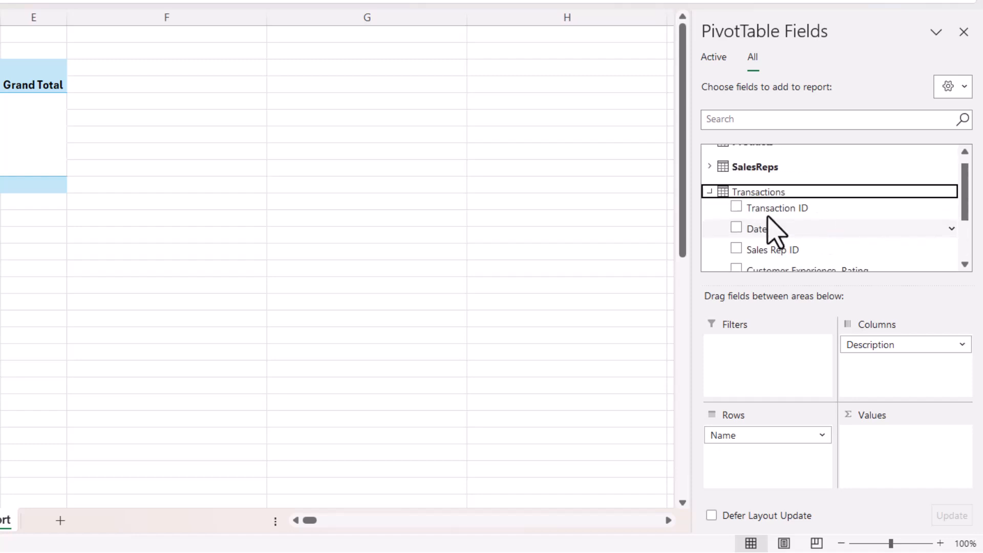
click(710, 191)
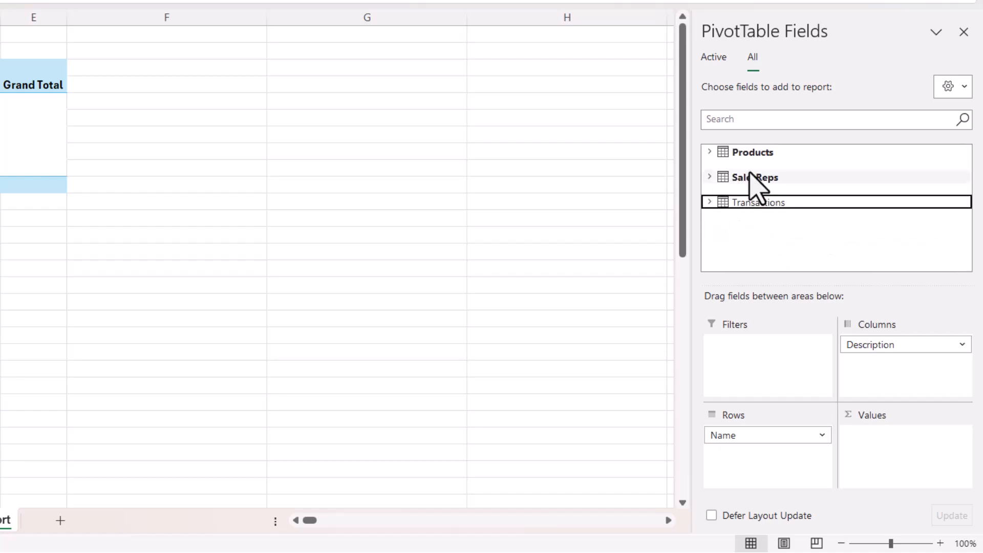
click(710, 151)
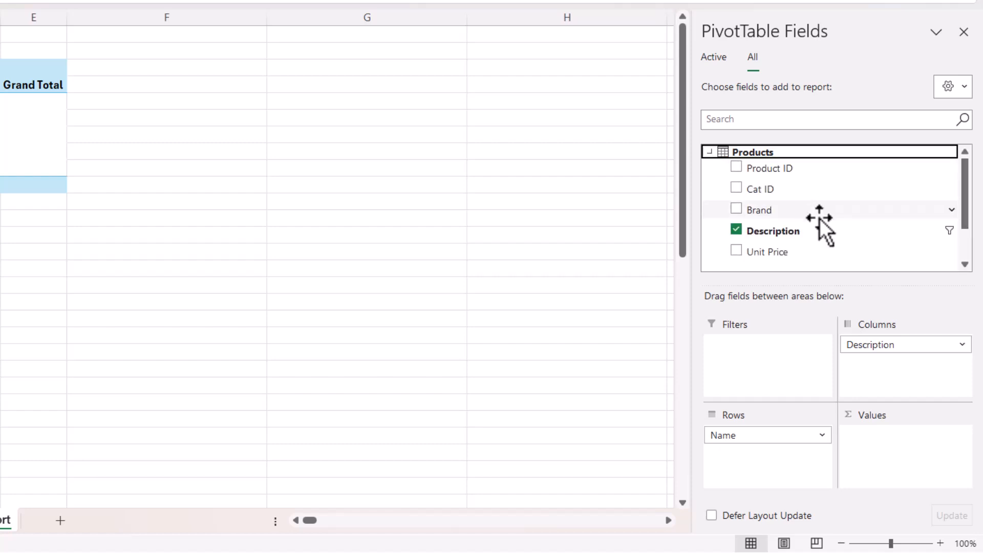
scroll(down, 3)
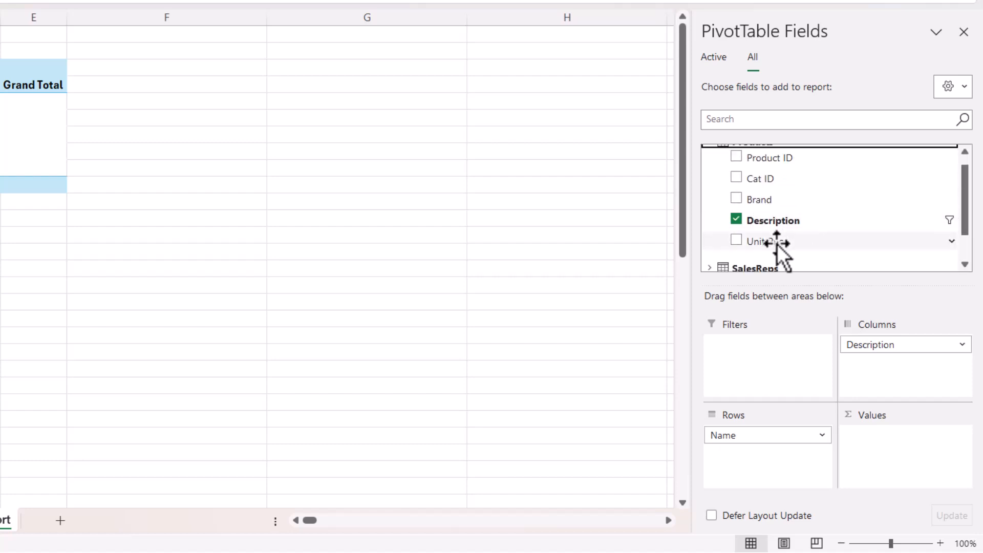
scroll(down, 3)
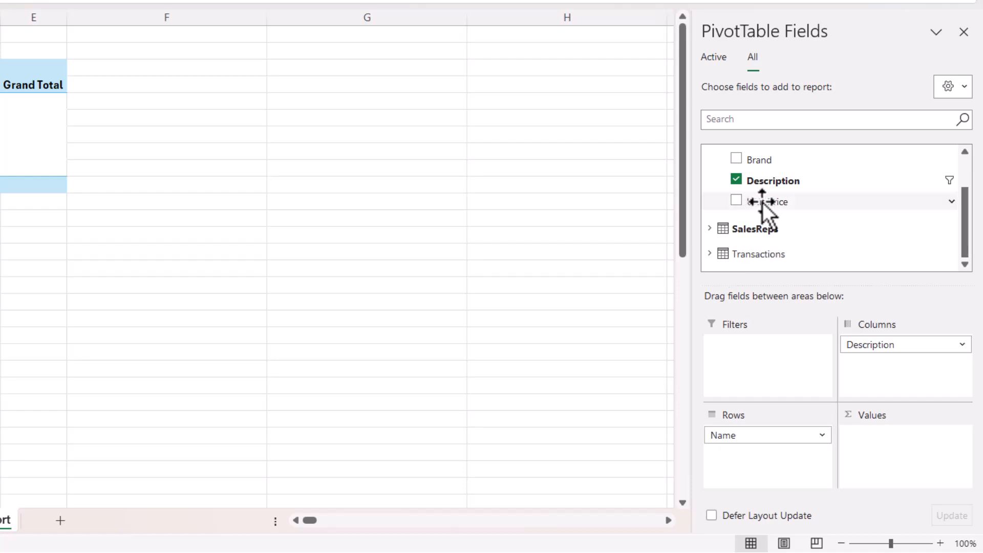
mouse_move(748, 263)
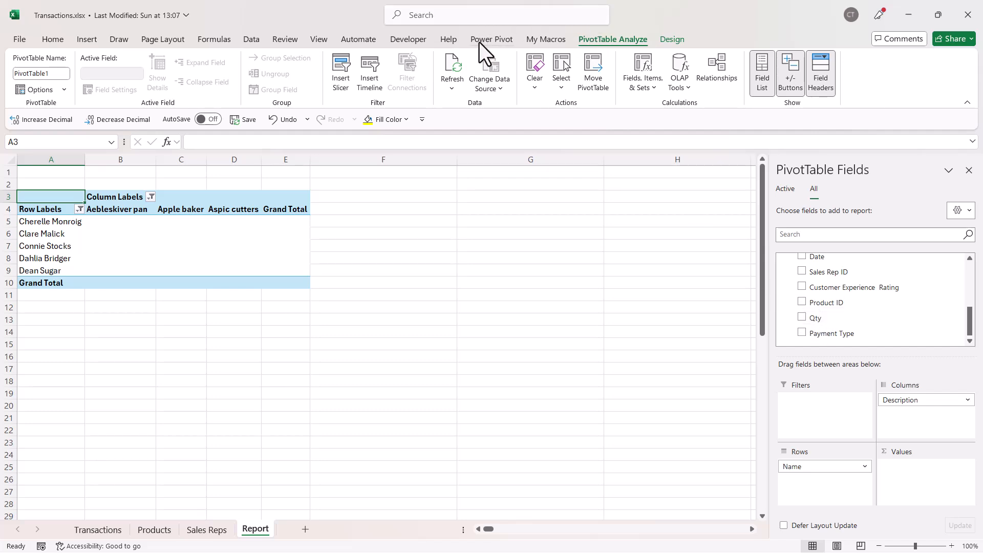
click(491, 39)
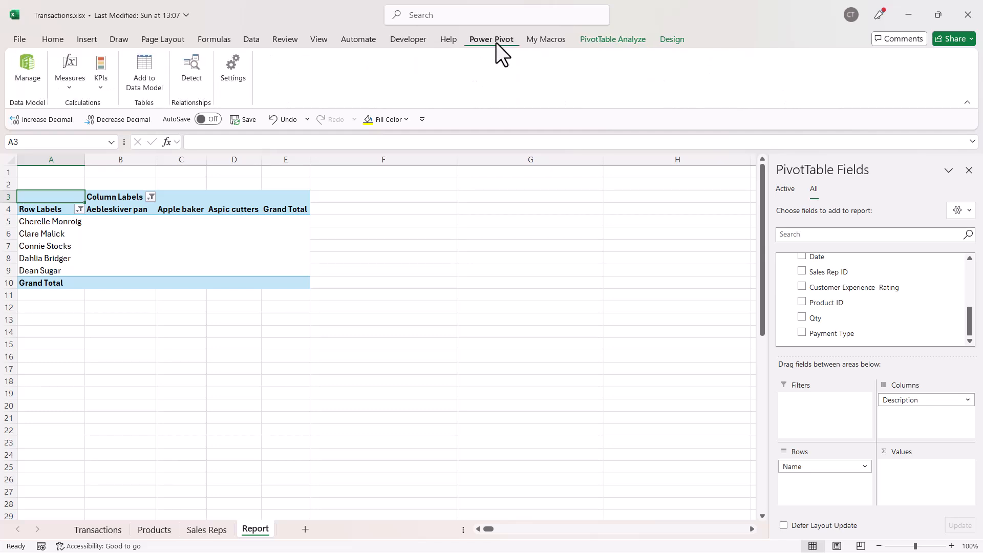
mouse_move(55, 53)
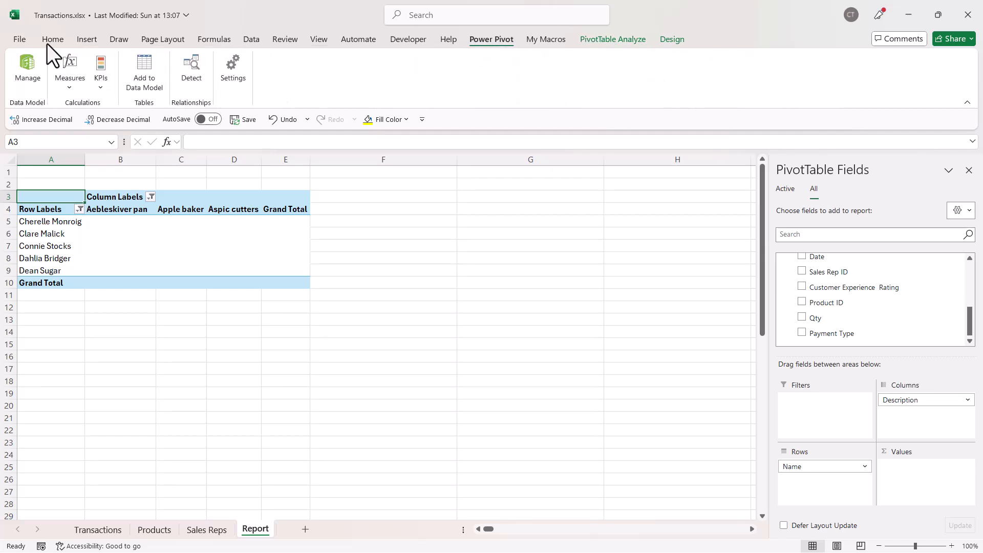
mouse_move(19, 47)
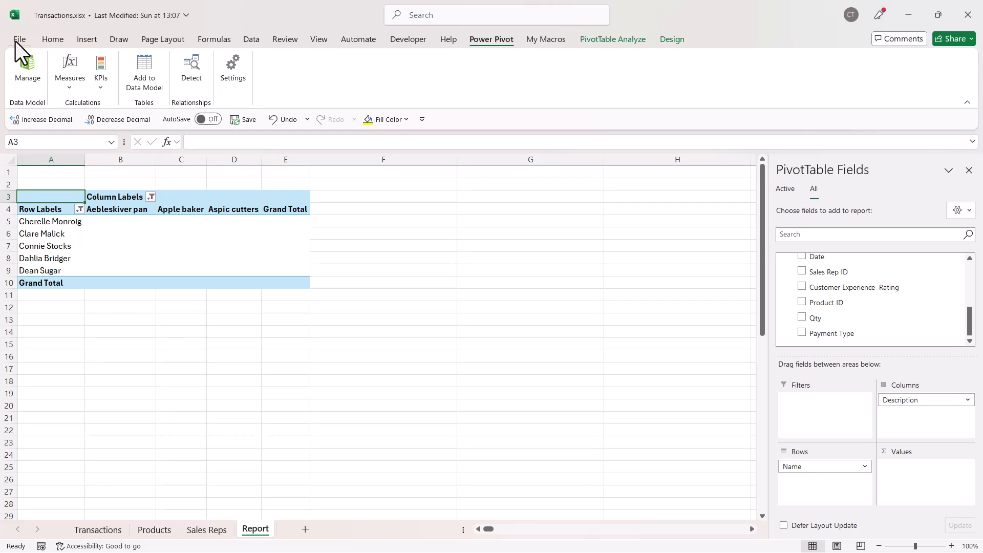
Step: Bring up the COM Add-ins list from Excel Options to enable Power Pivot
click(19, 39)
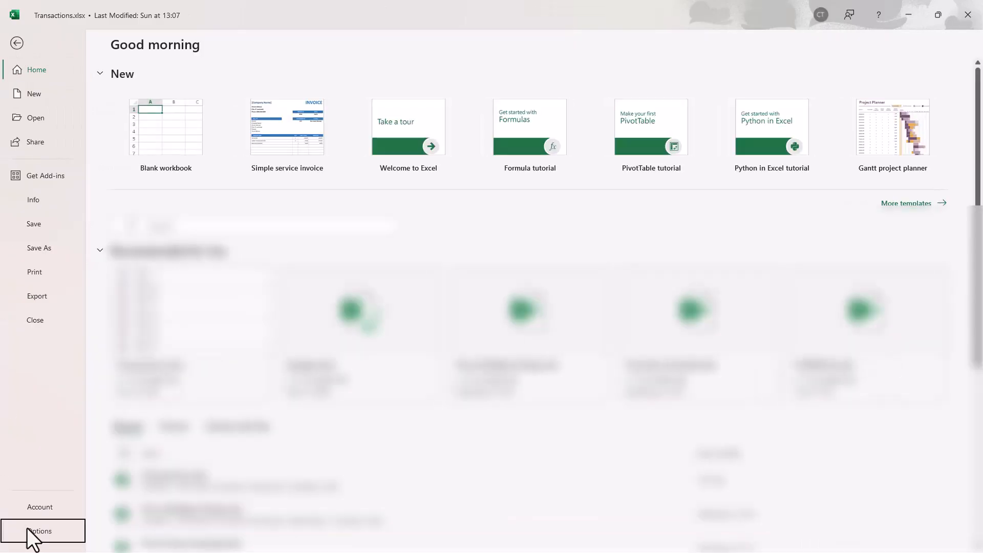
click(40, 531)
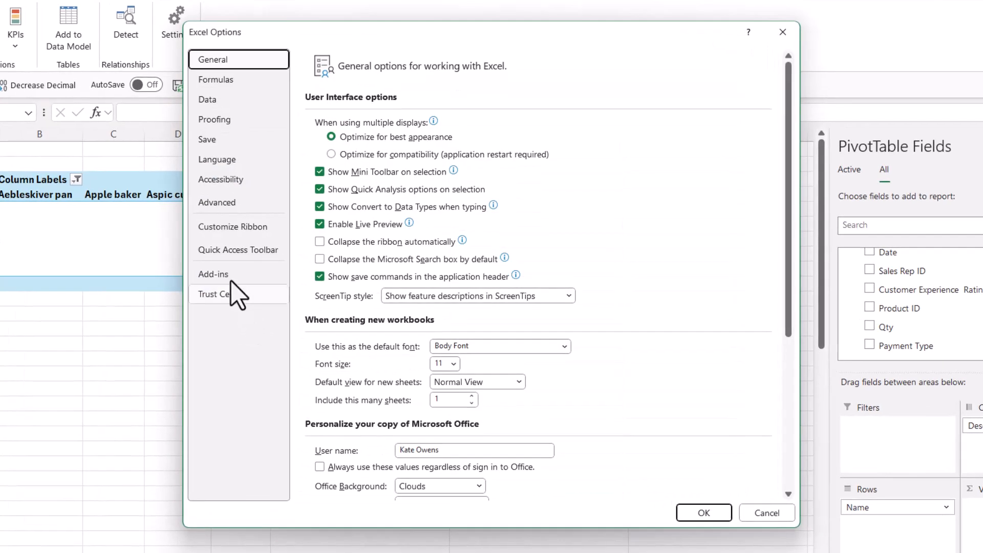
click(214, 274)
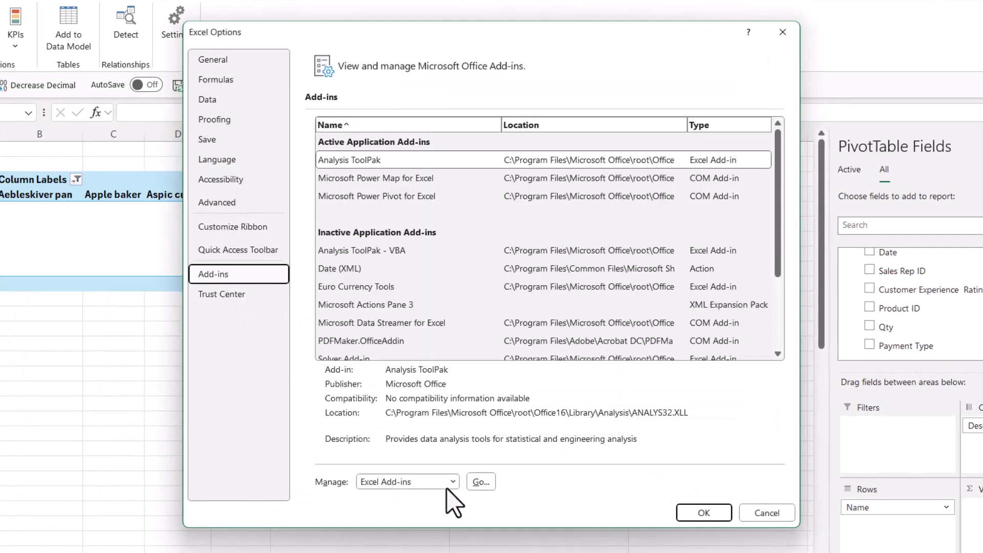
mouse_move(370, 498)
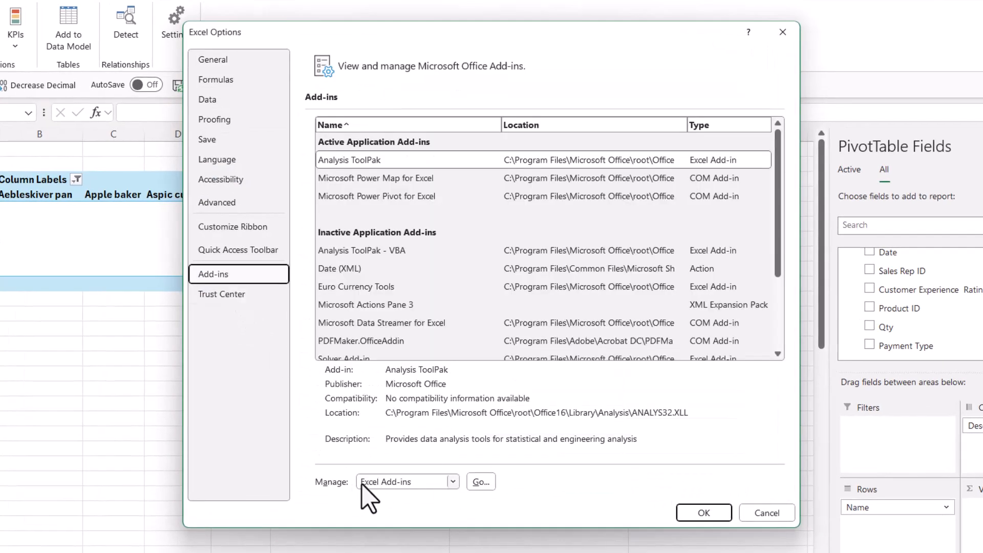
mouse_move(461, 495)
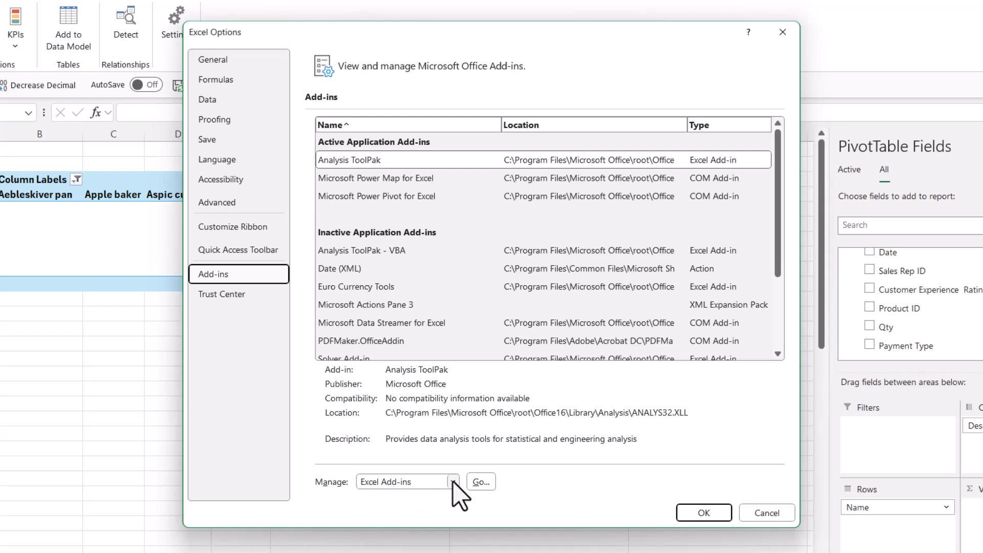
click(408, 482)
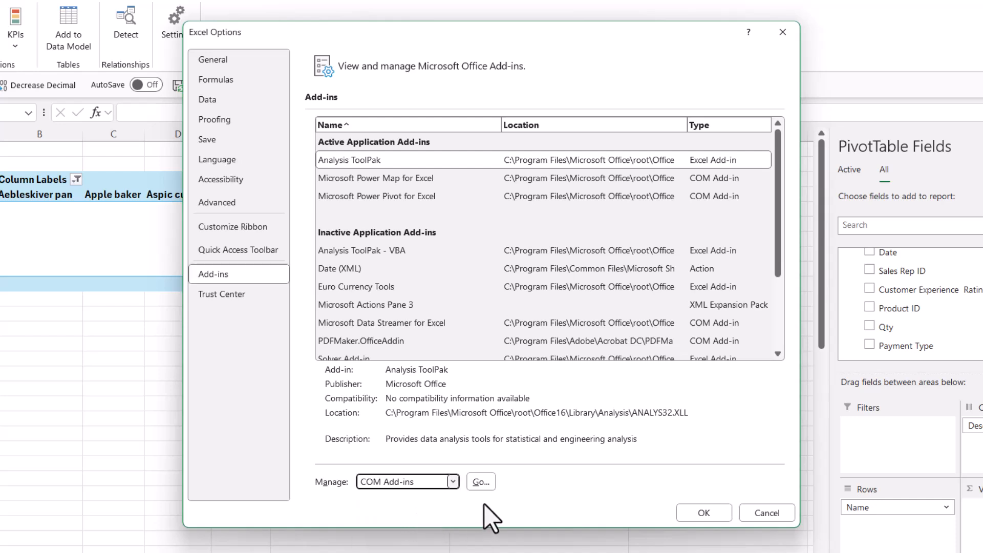
click(481, 481)
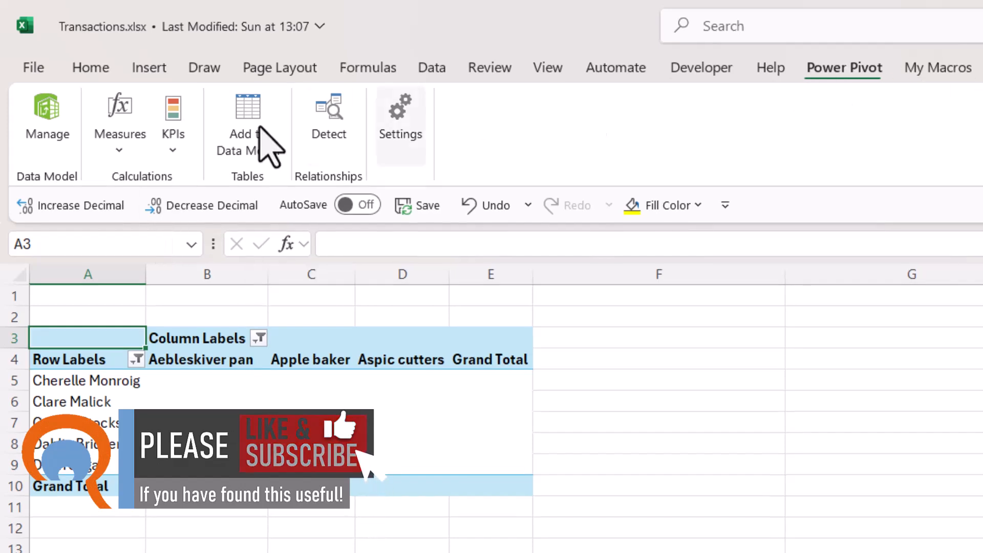
Step: Start a new Power Pivot measure on the Transactions table
click(118, 148)
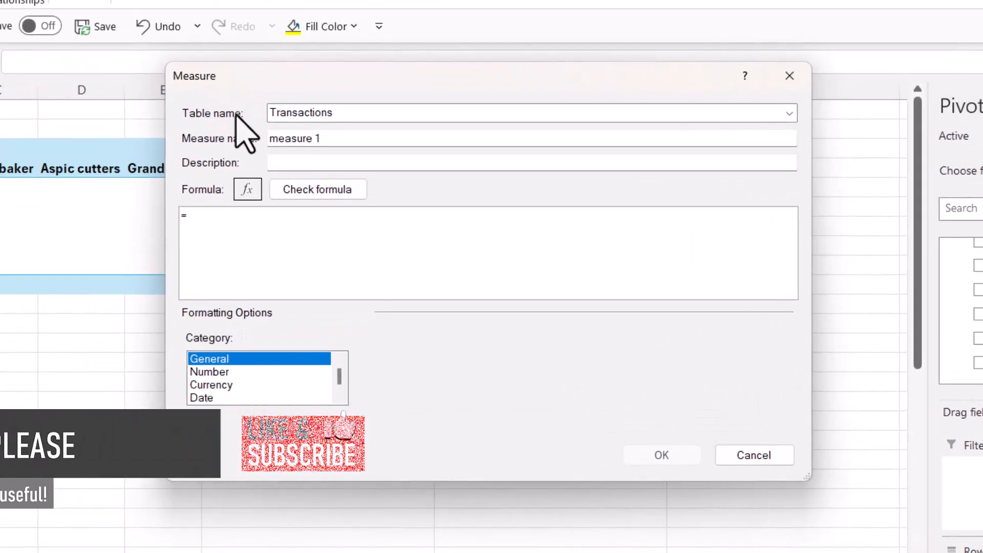
Step: Rename the measure from 'measure 1' to TransactionValue
click(789, 112)
text(Transa)
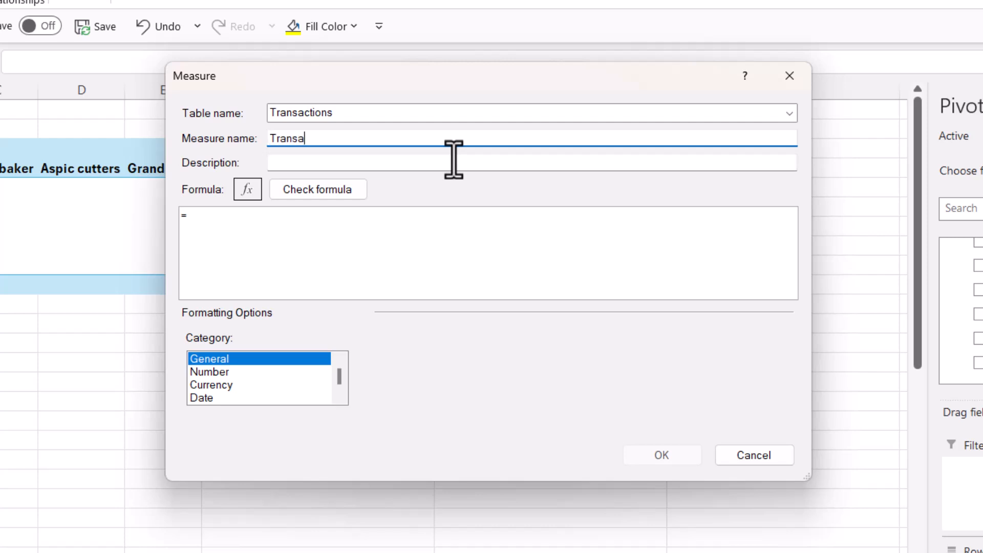
text(ctionV)
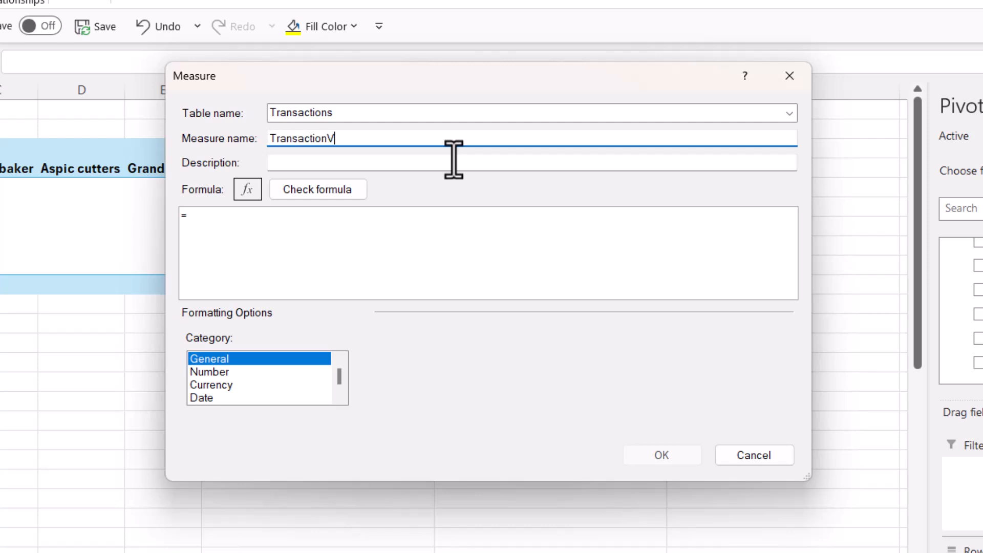
text(alue)
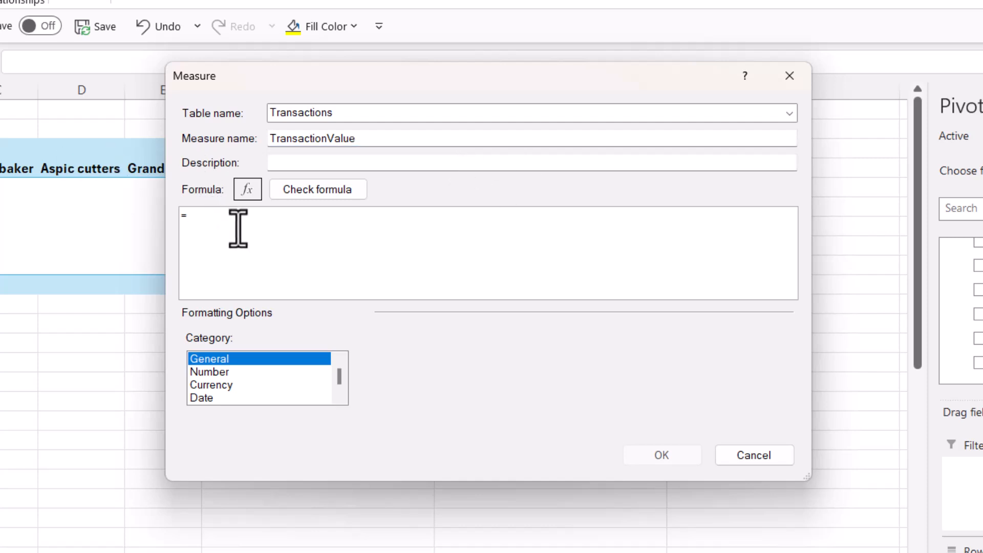
Step: Enter the formula =SUMX(Transactions,[Qty]*RELATED(Products[Unit Price])) for TransactionValue
text(SUMX)
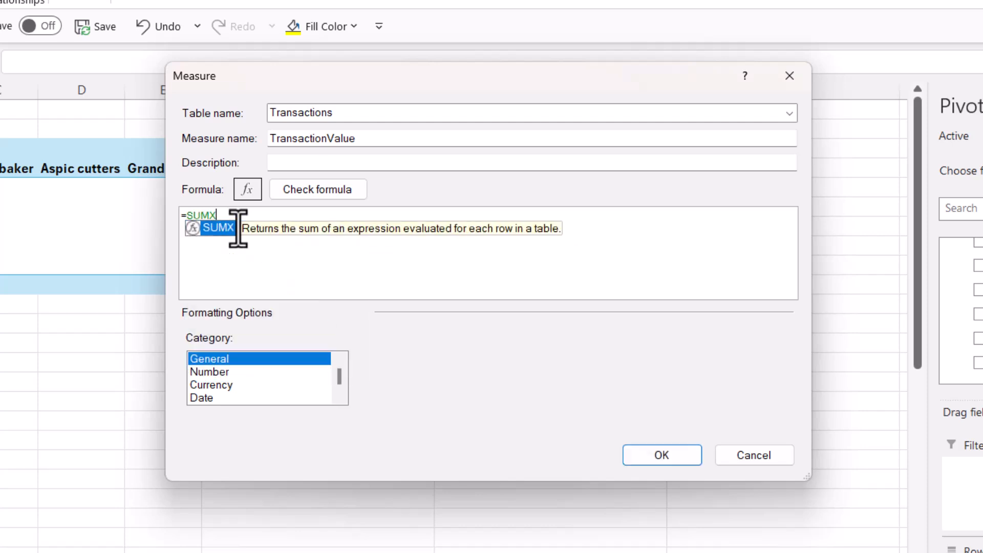
text(()
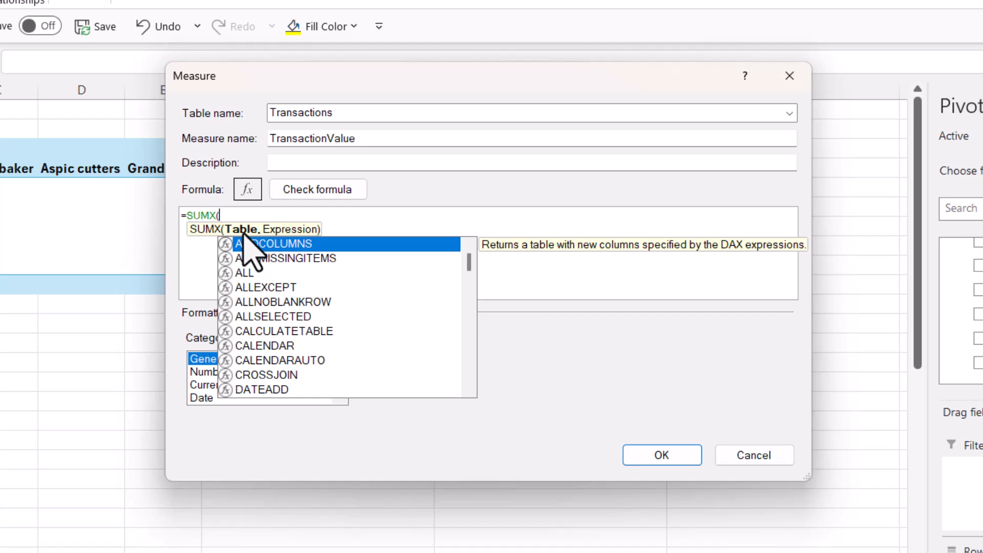
text(tra)
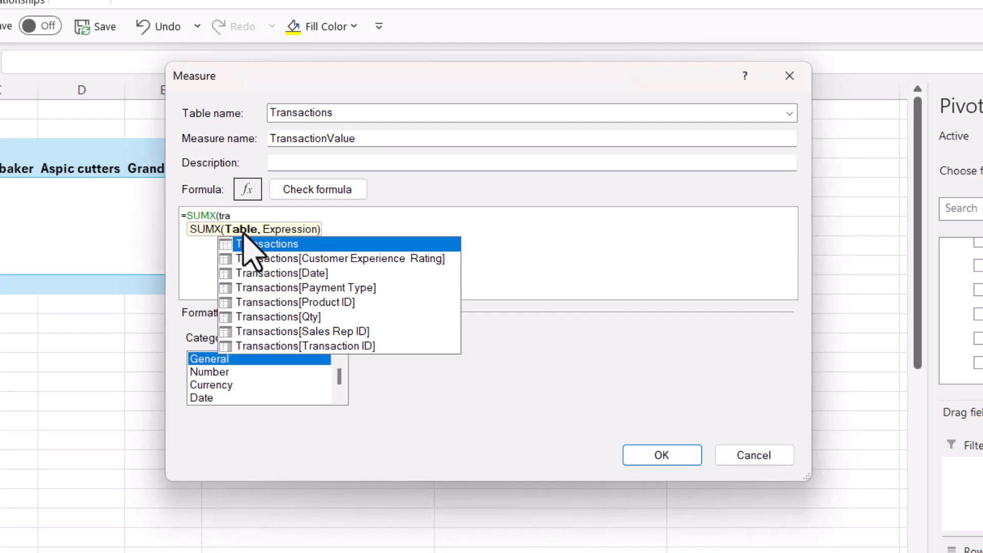
click(268, 243)
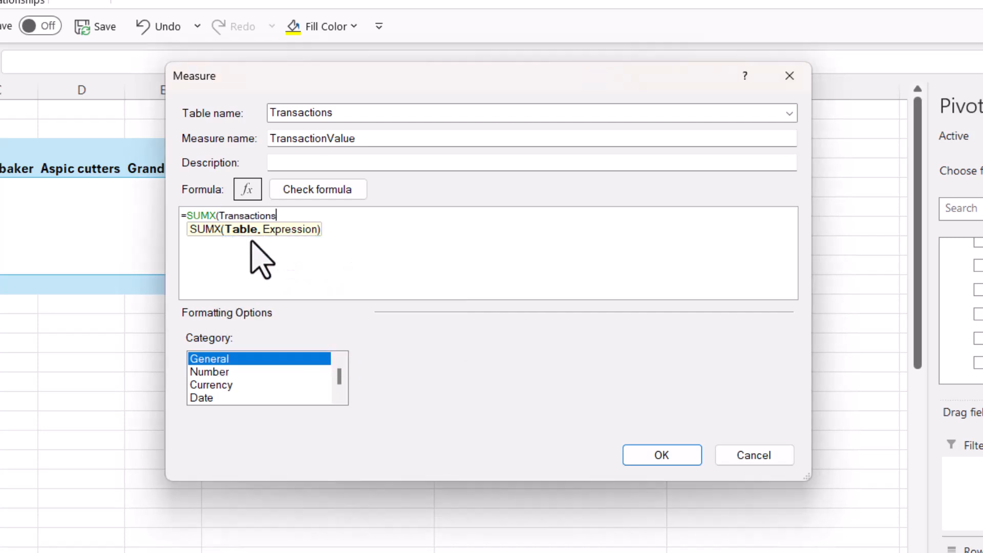
text(,)
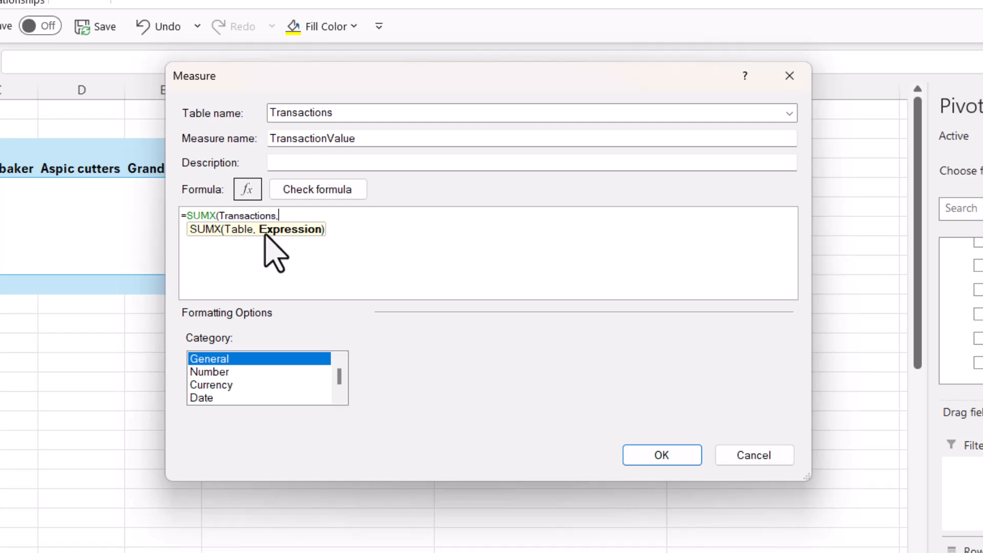
text(qty)
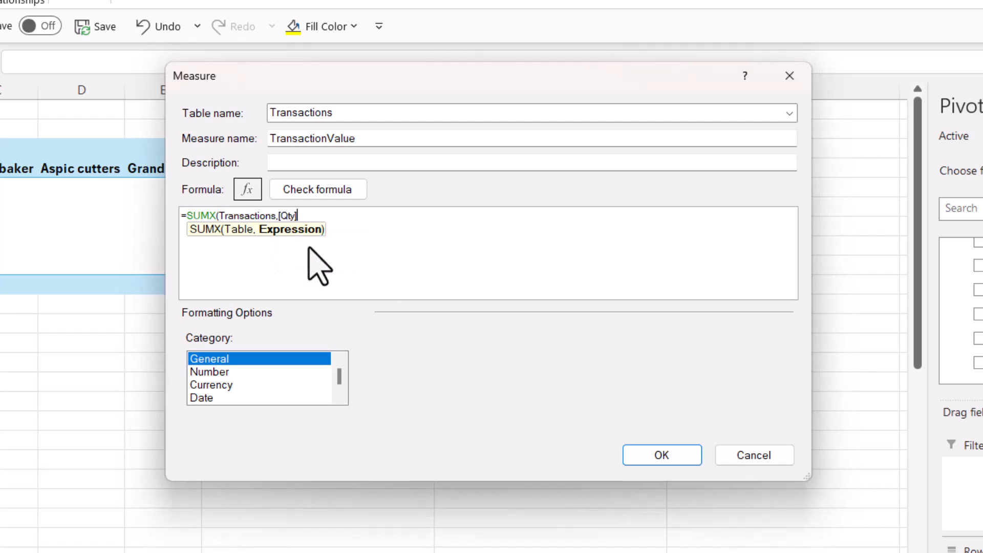
text(*)
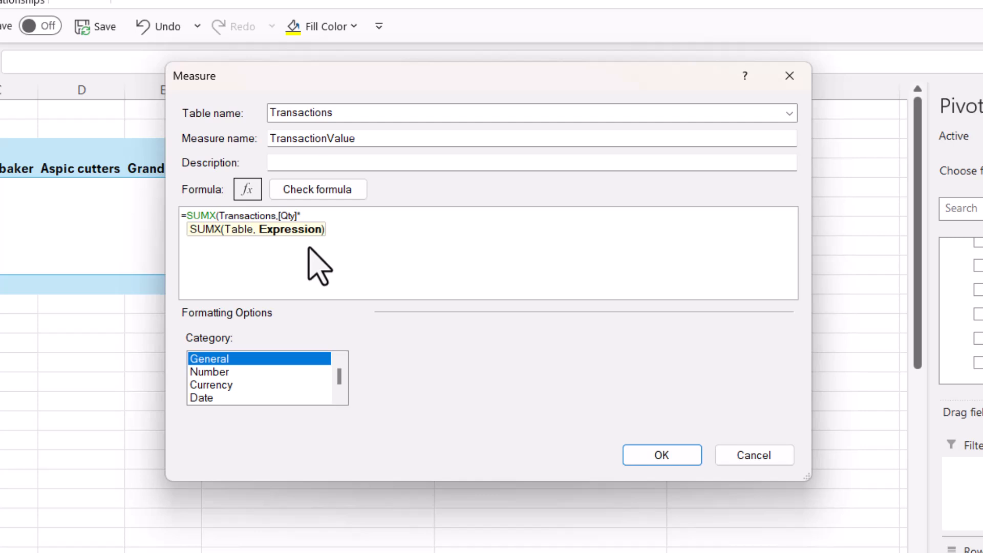
text(re)
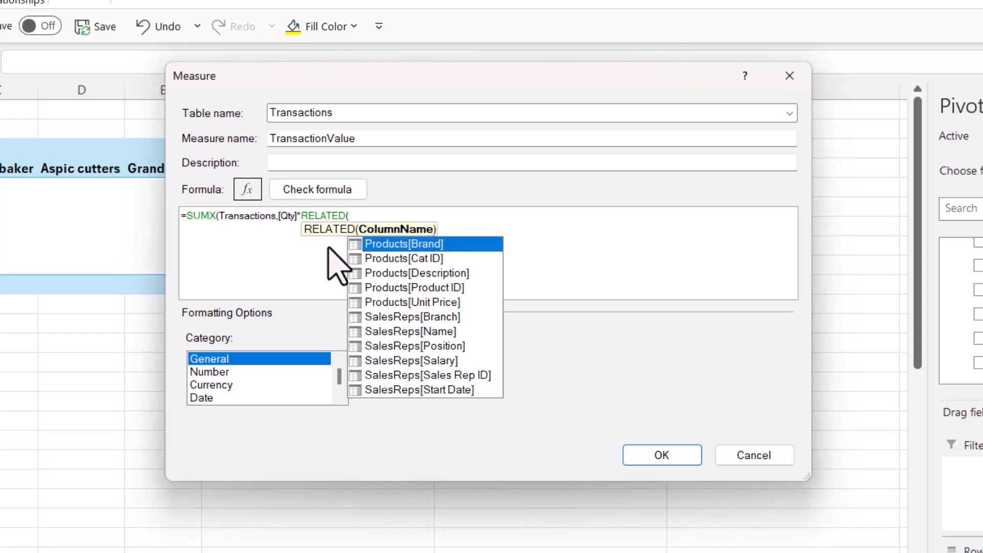
mouse_move(402, 260)
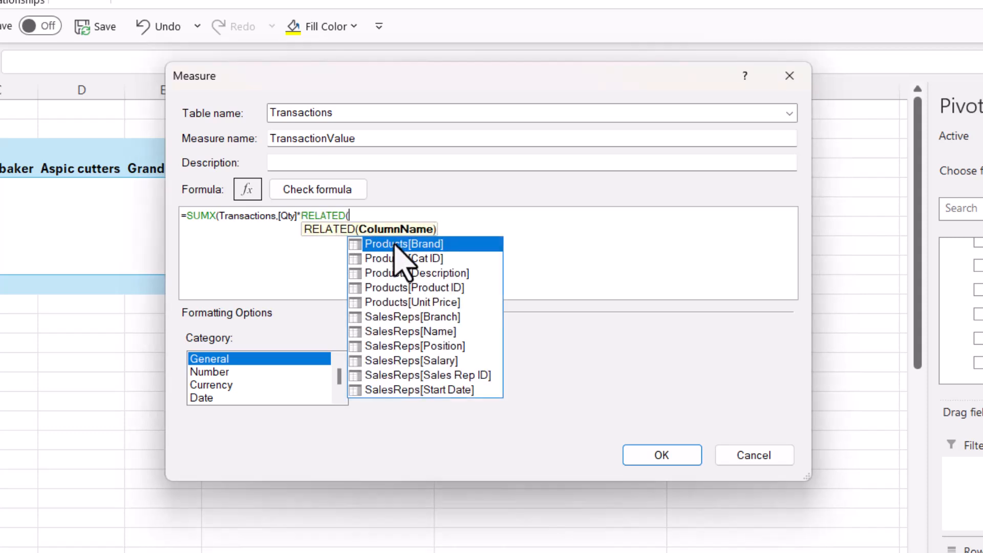
mouse_move(411, 317)
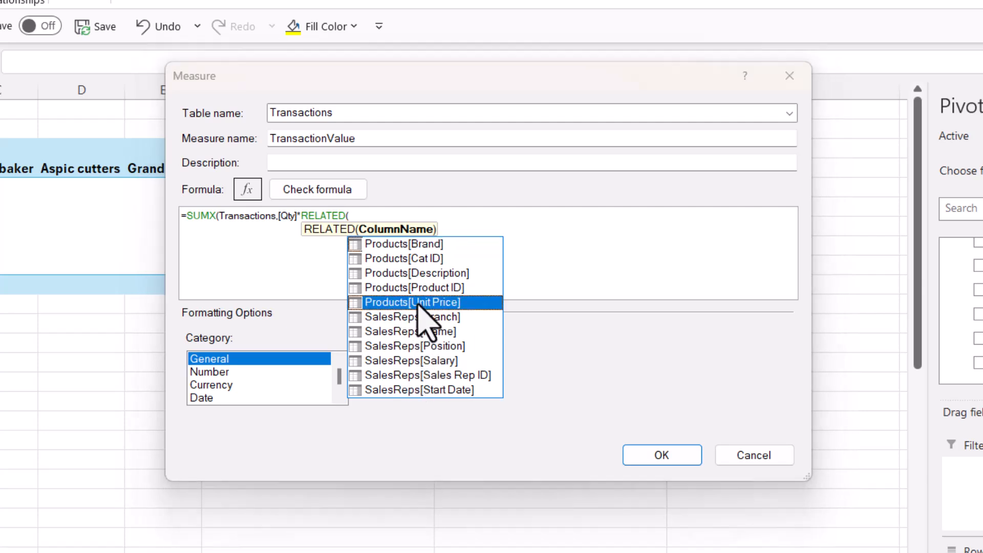
double_click(411, 301)
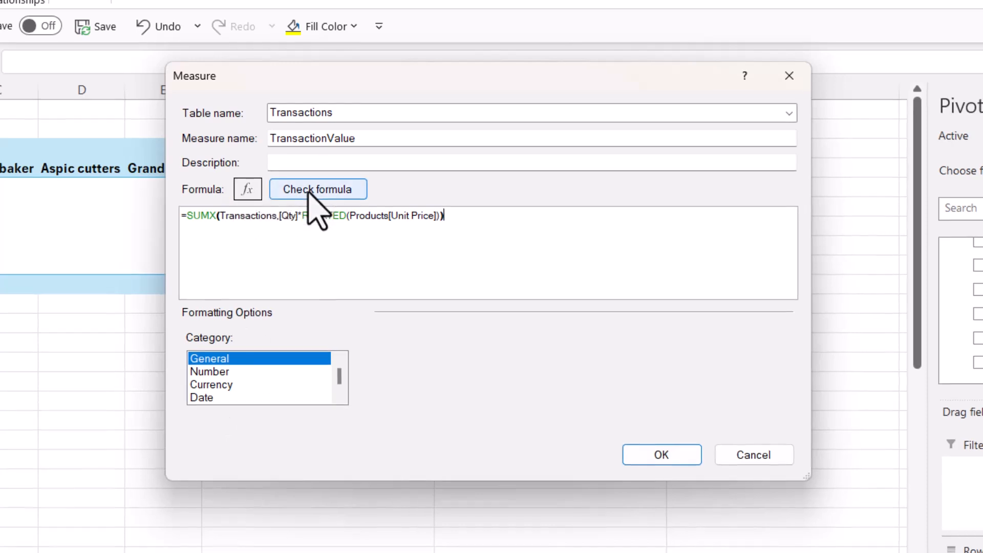
Step: Check the formula, set Currency formatting, and add TransactionValue to the PivotTable
click(318, 189)
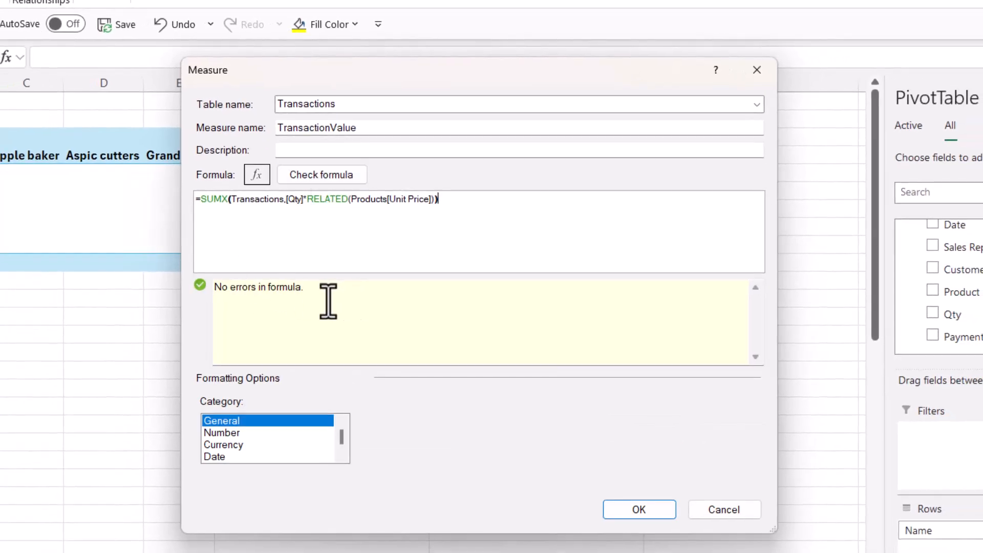
mouse_move(226, 458)
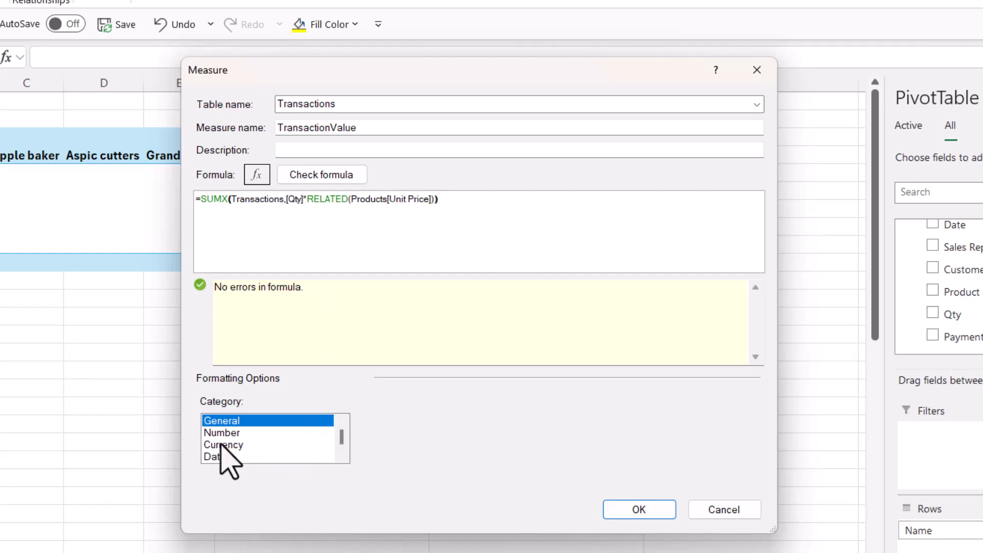
click(223, 444)
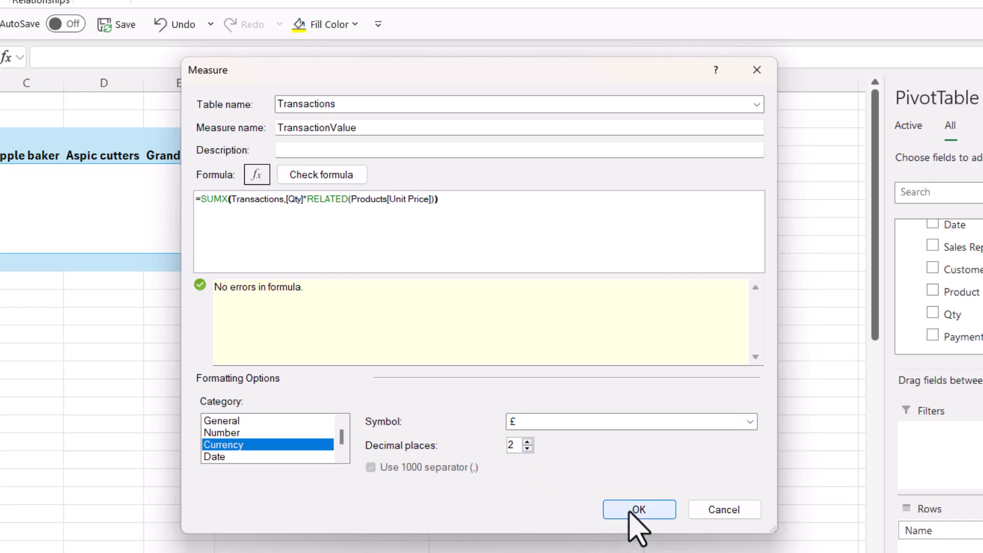
click(639, 508)
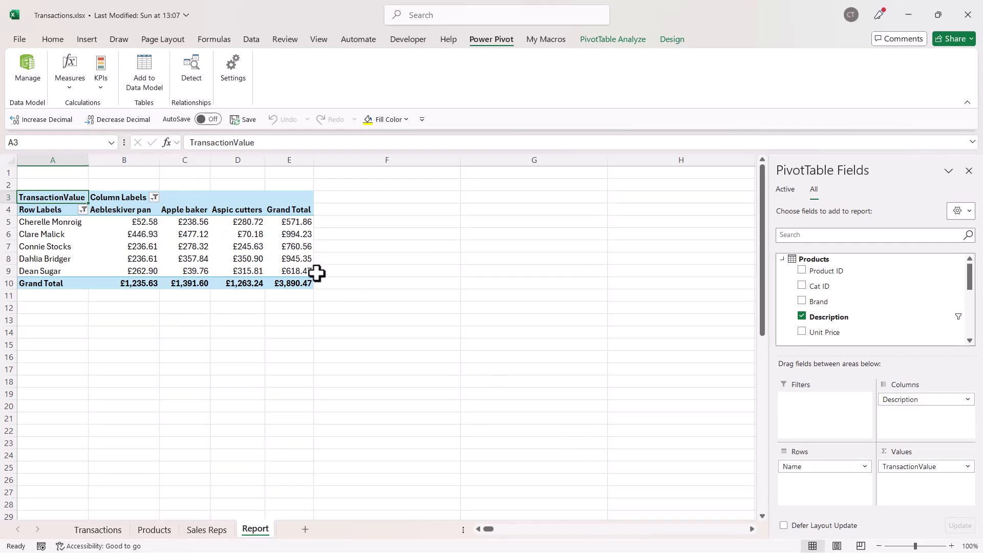
mouse_move(445, 251)
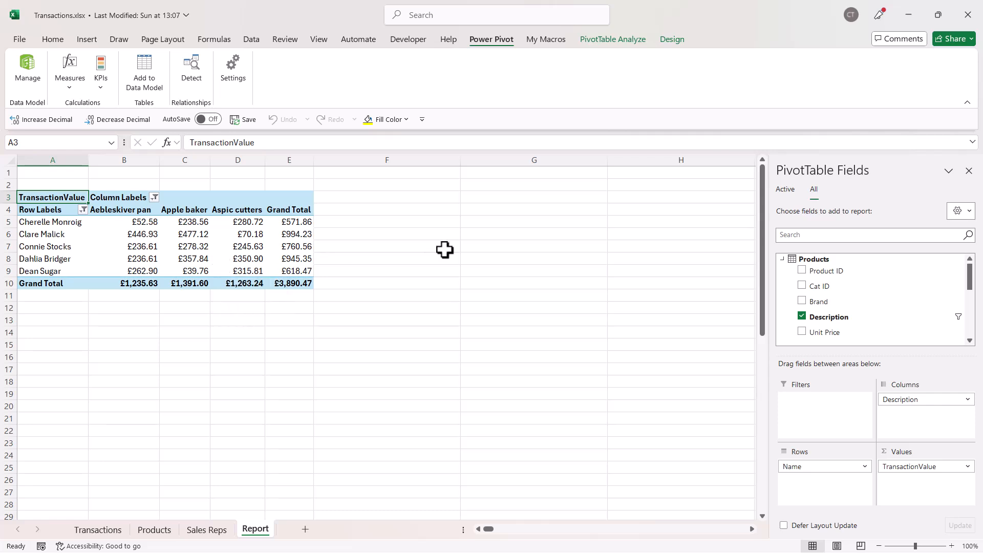